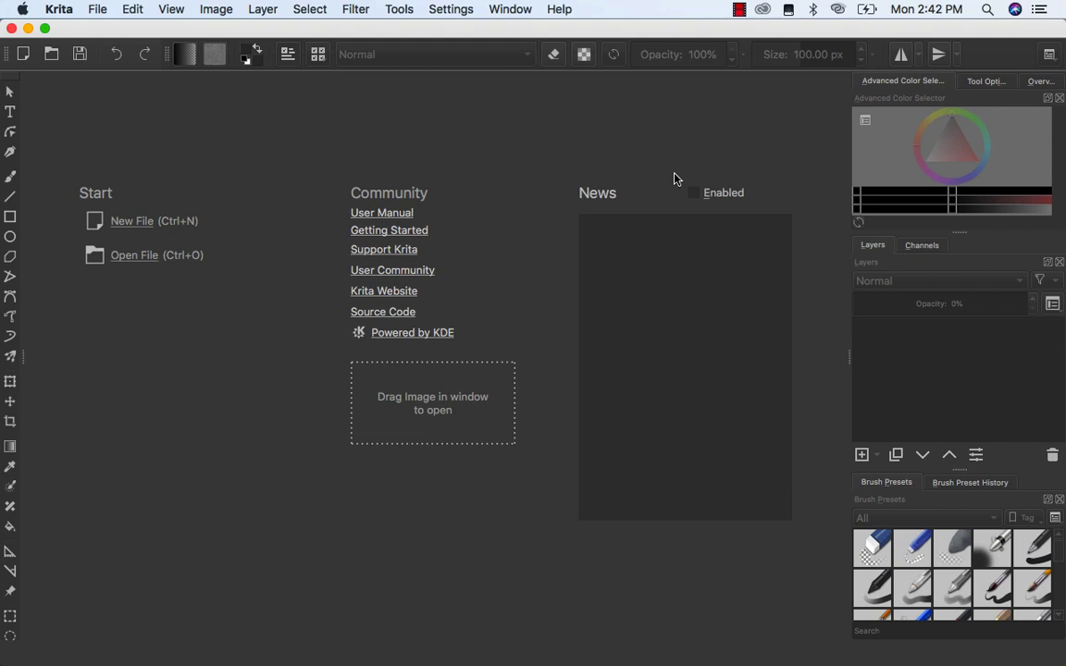
mouse_move(159, 226)
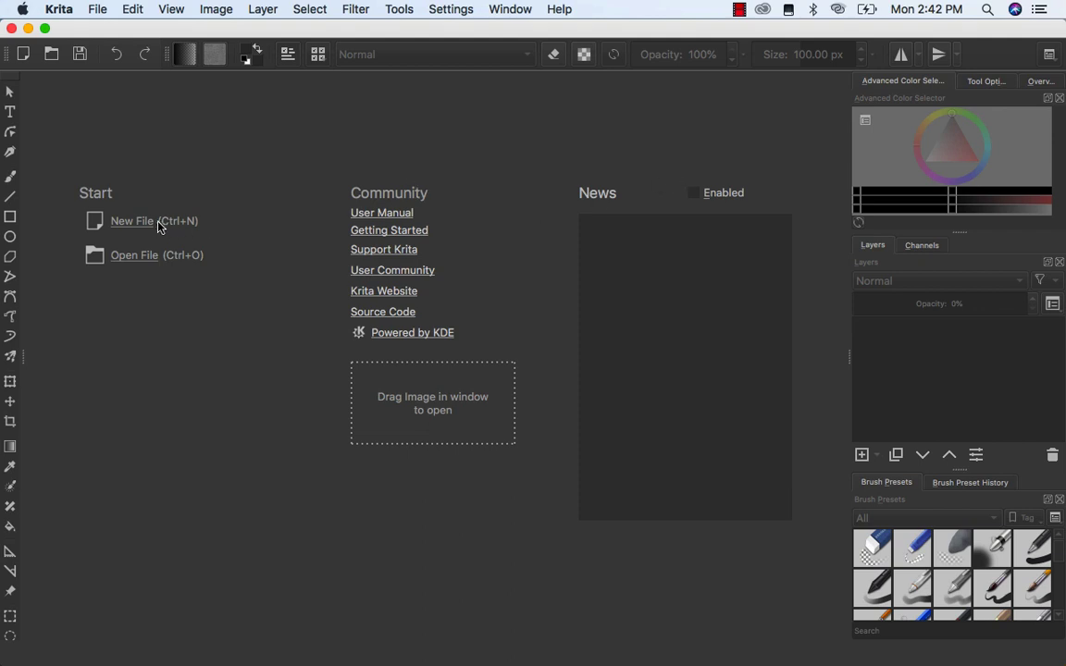
mouse_move(126, 222)
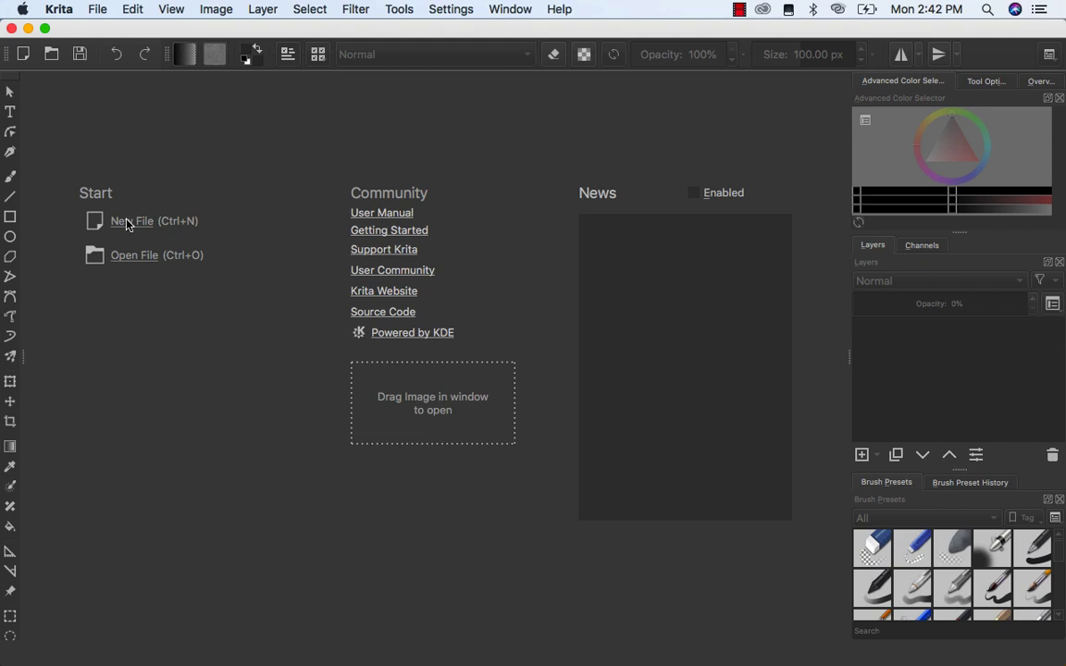
- Start a new document from the welcome screen
click(131, 222)
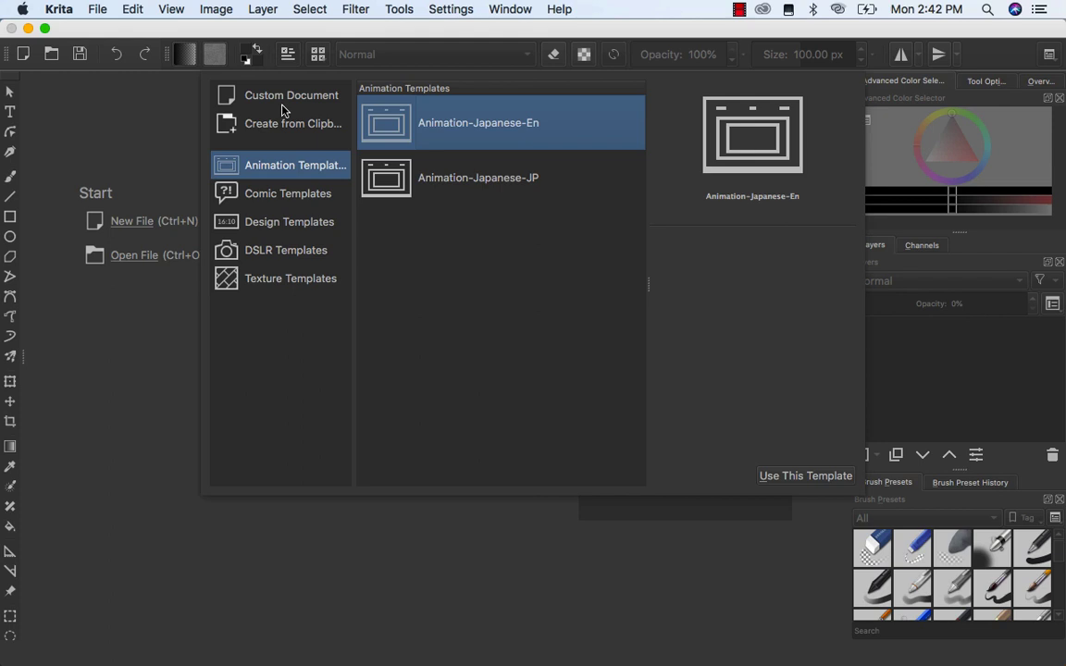
mouse_move(263, 126)
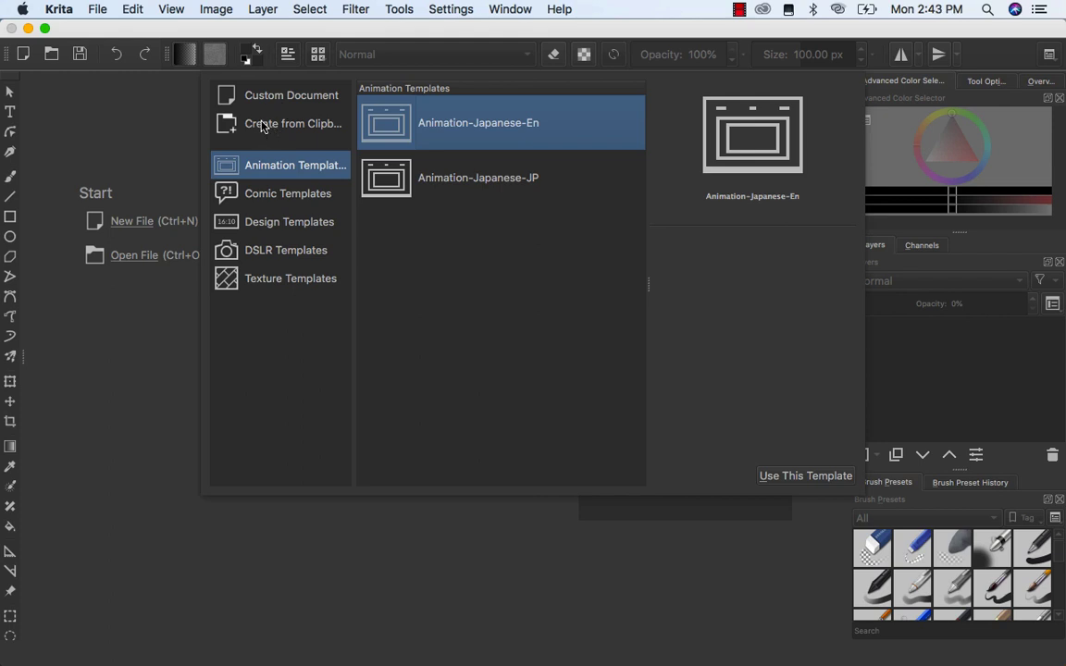
- Glance at the clipboard option, then return to Custom Document settings at 1600 × 1200 px RGB/Alpha
click(292, 122)
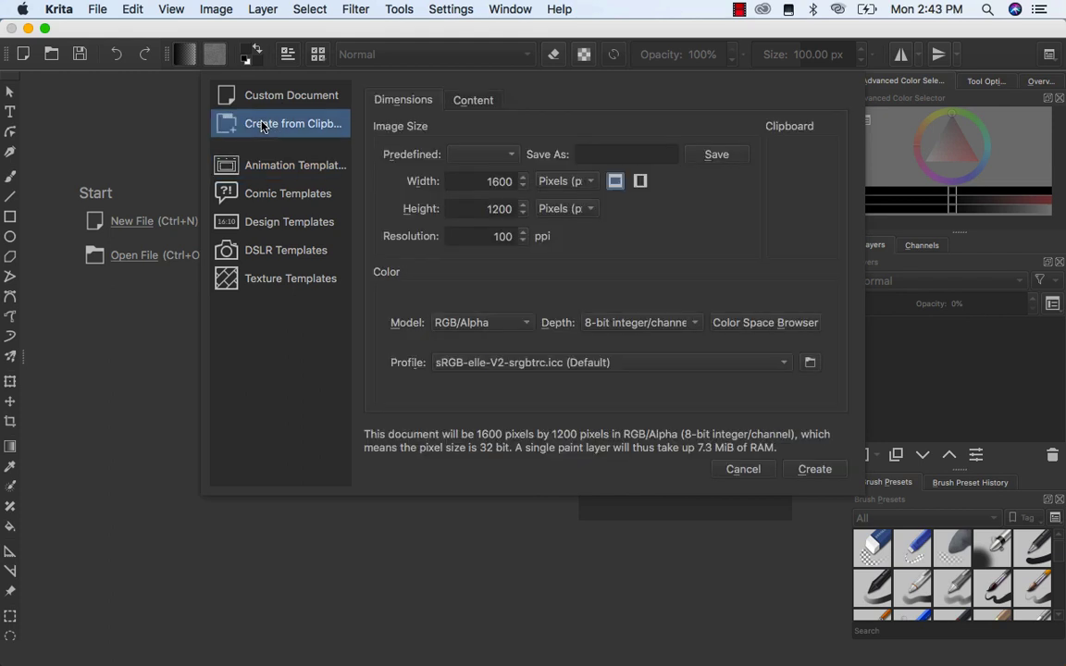
click(293, 96)
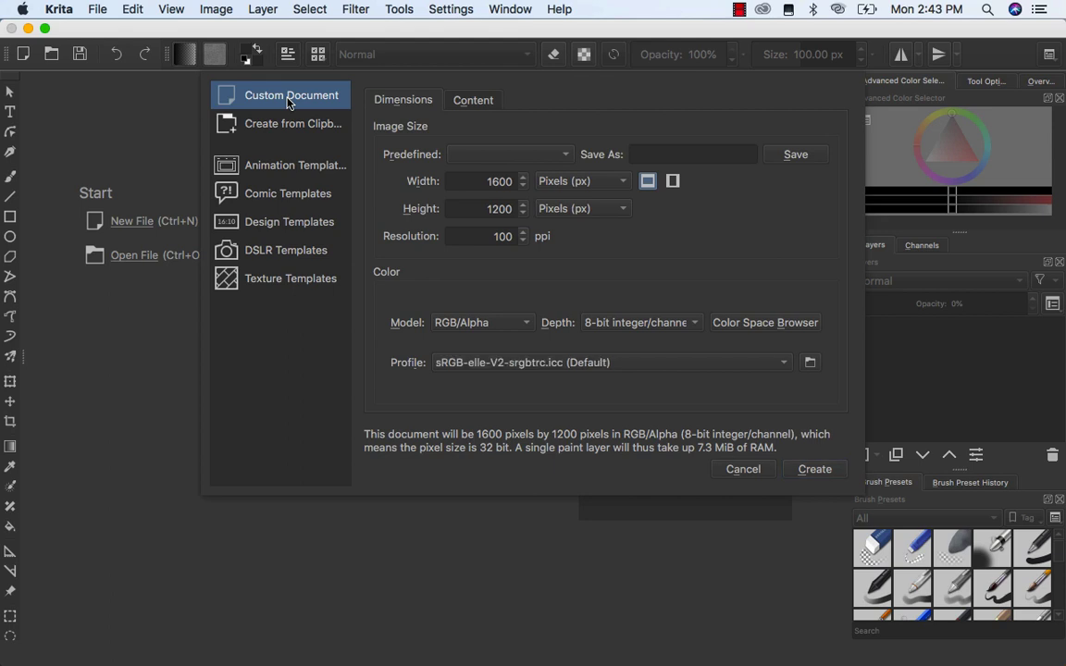
mouse_move(530, 198)
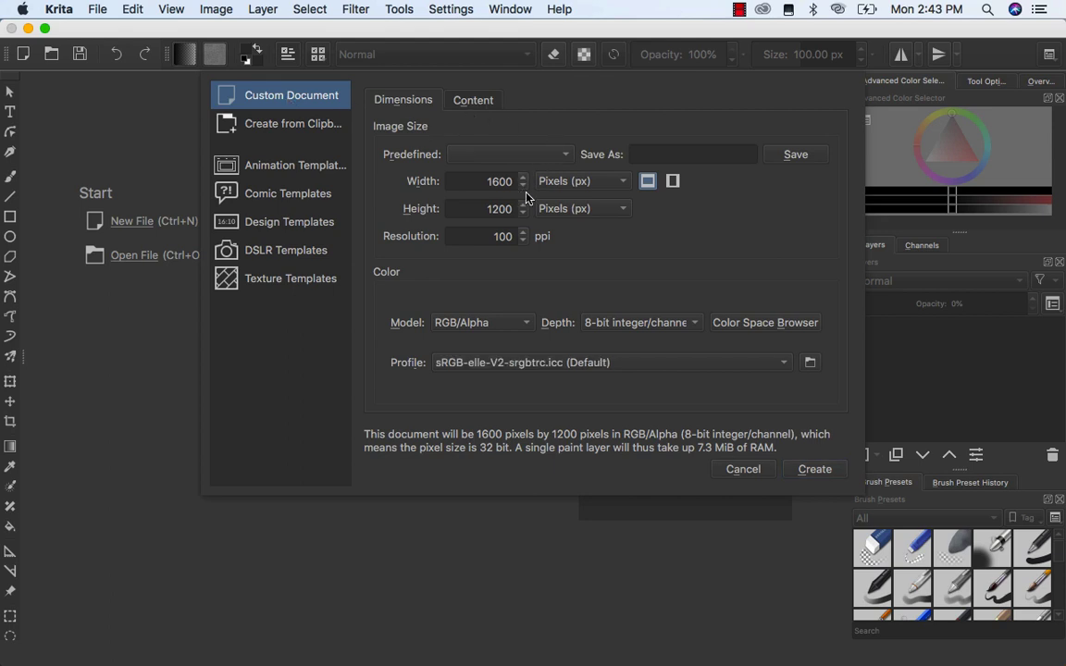
mouse_move(614, 144)
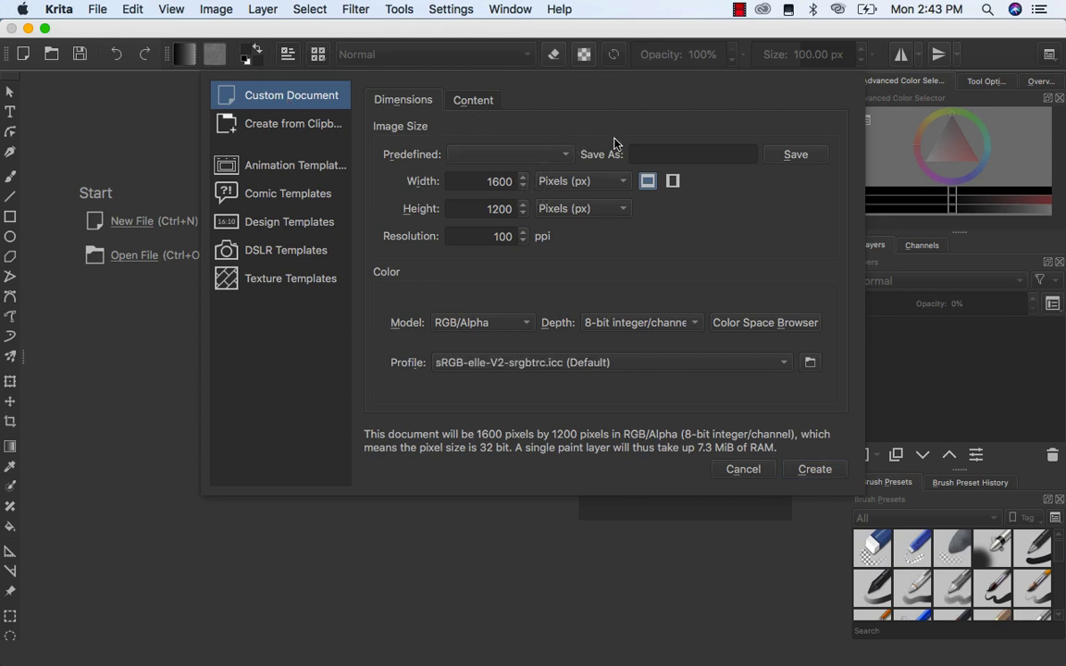
mouse_move(657, 178)
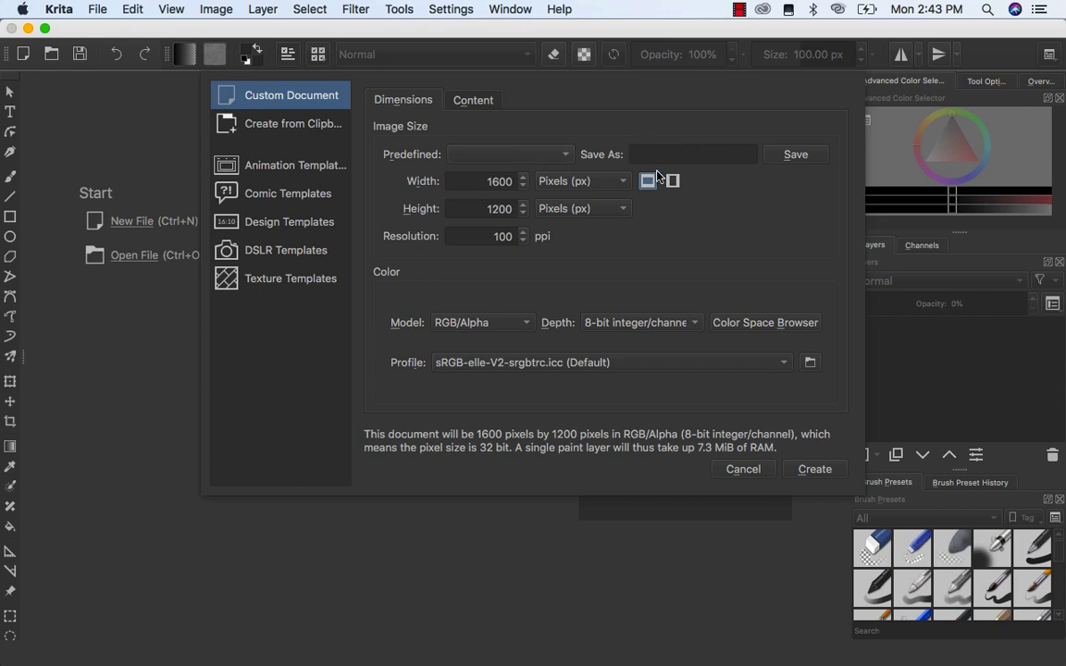
mouse_move(479, 329)
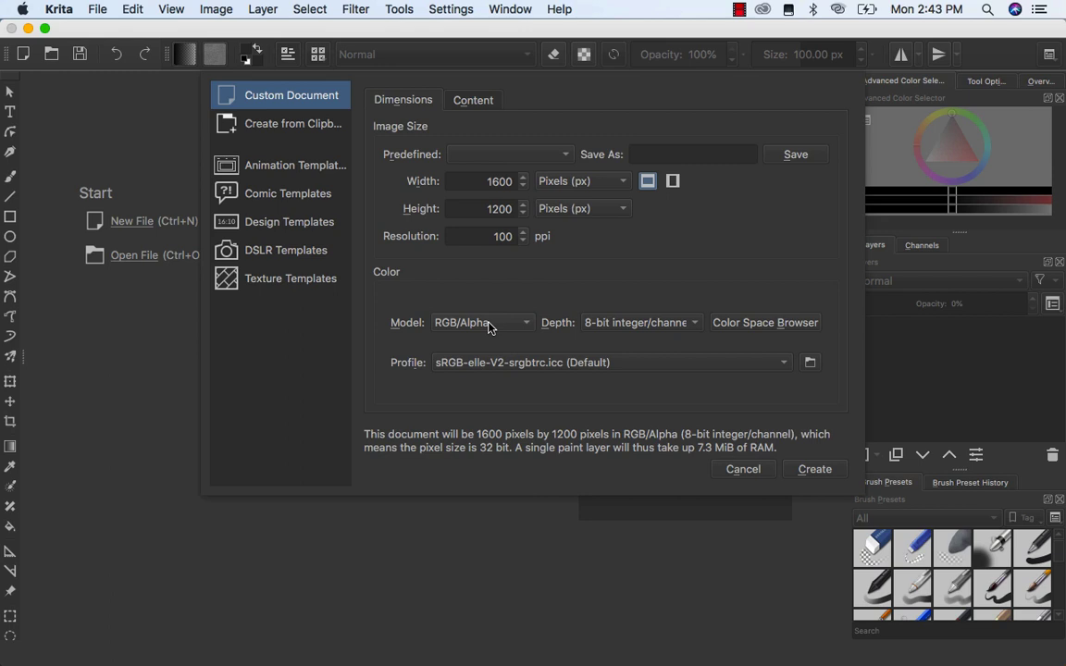
mouse_move(486, 220)
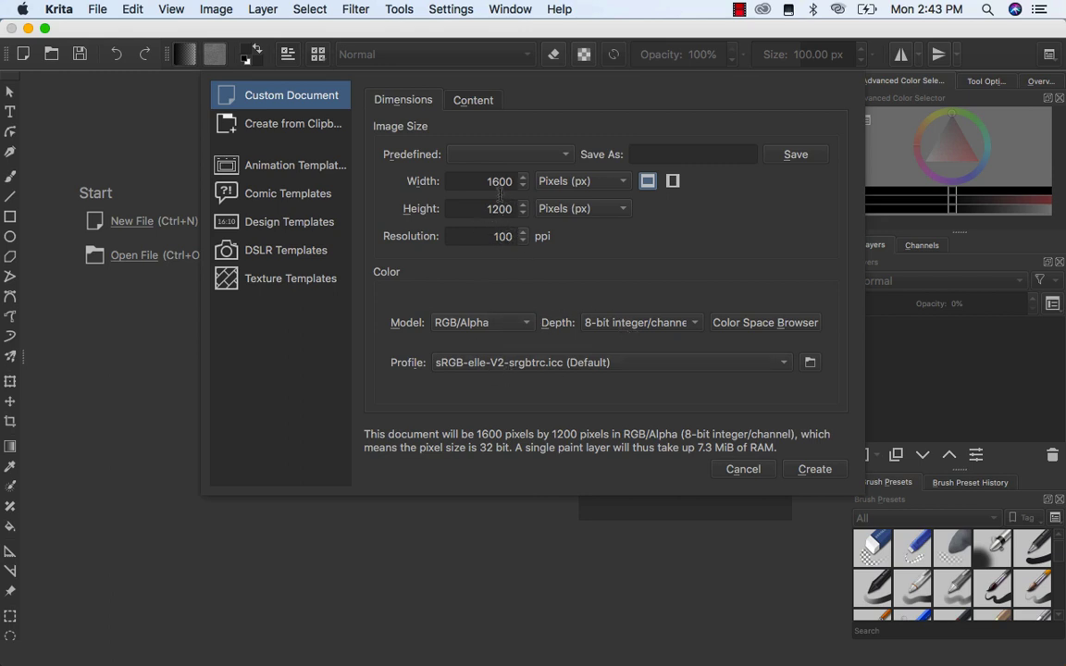
mouse_move(827, 407)
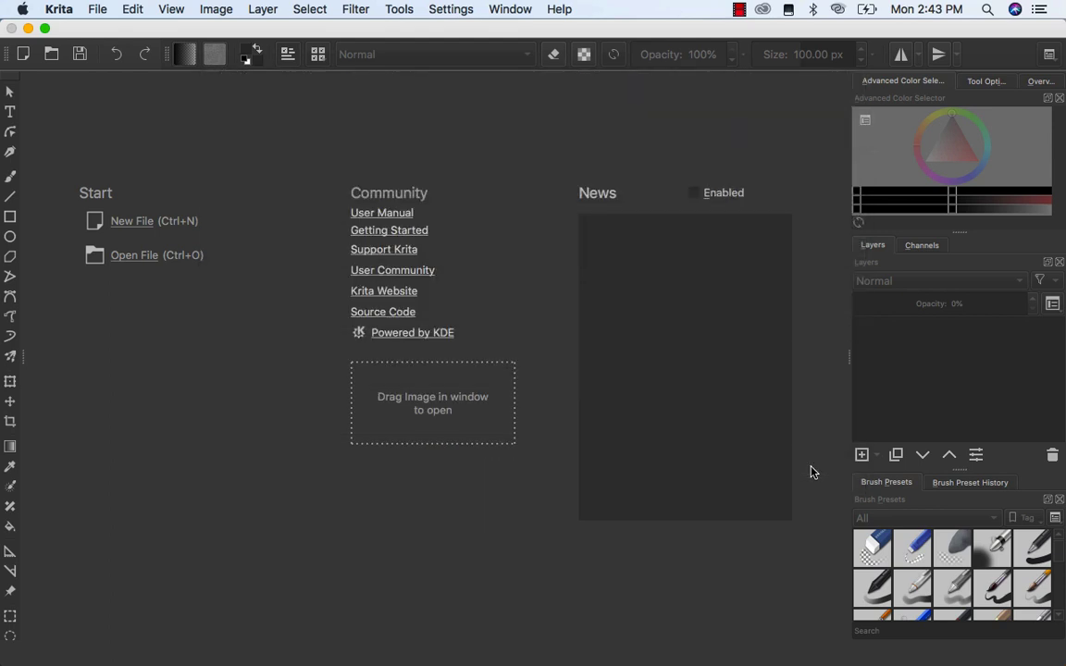
- Open the new blank 1600 × 1200 canvas and fit it in the view
click(131, 221)
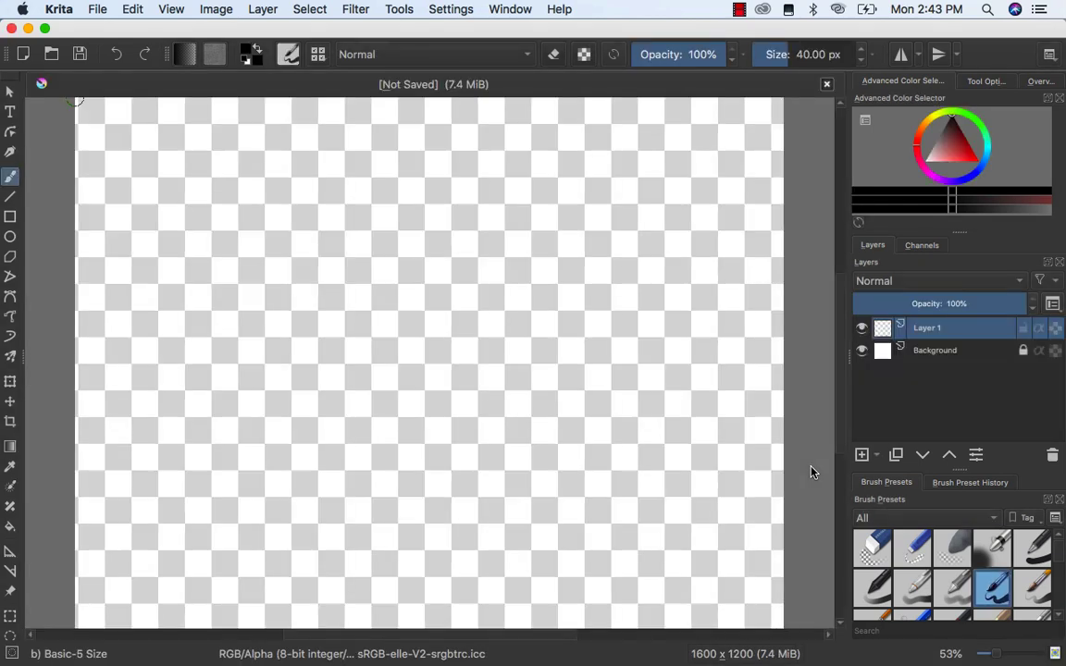
scroll(down, 3)
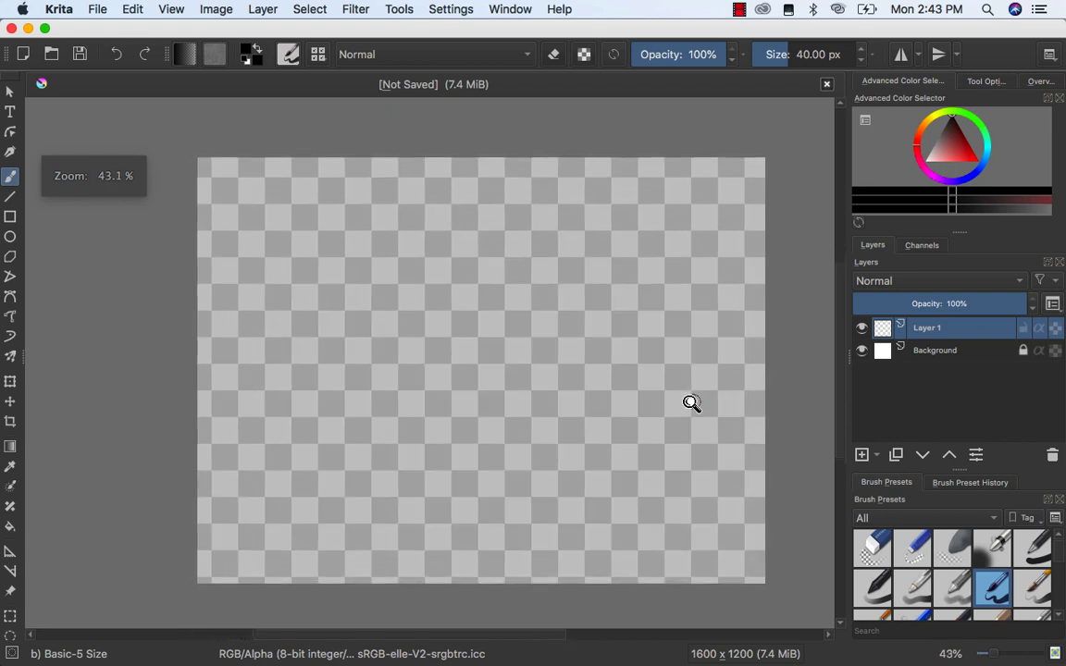
scroll(up, 3)
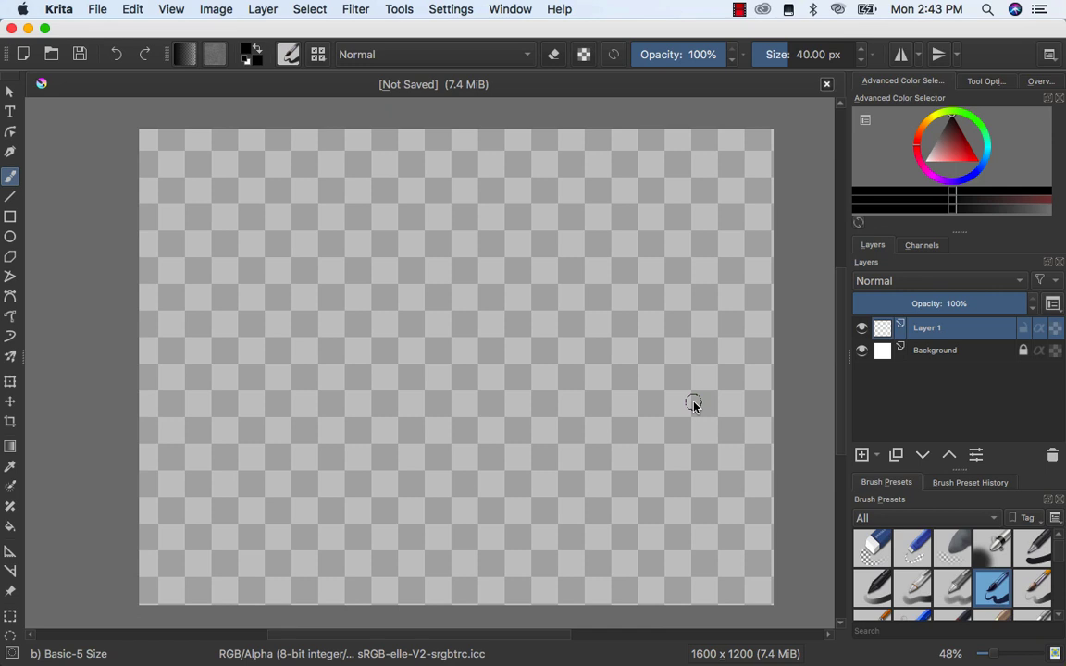
mouse_move(511, 314)
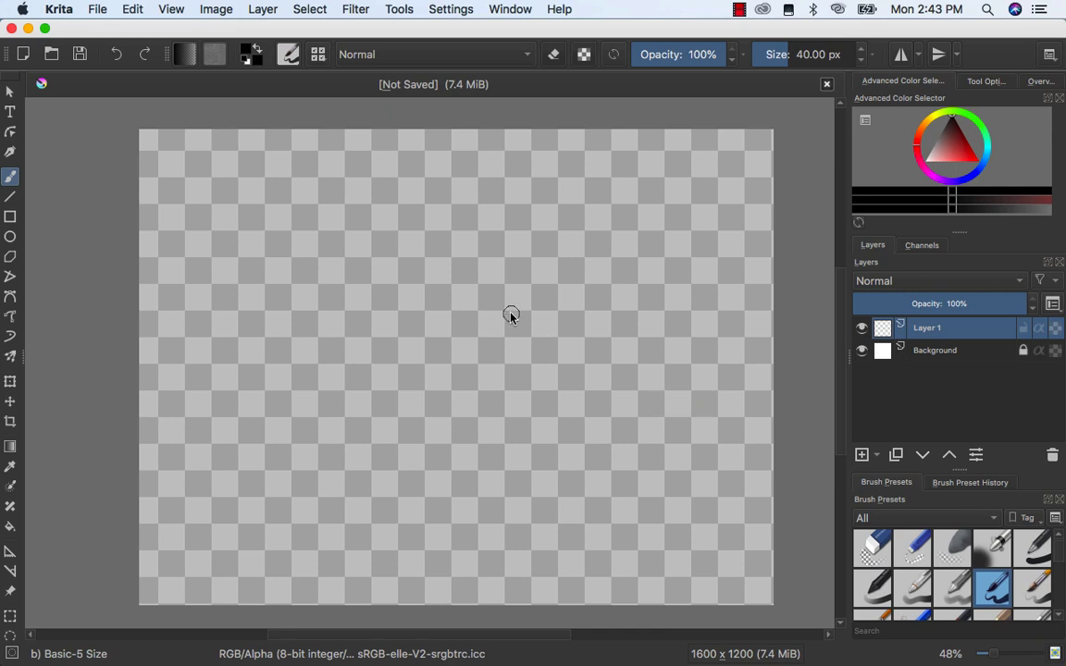
mouse_move(245, 296)
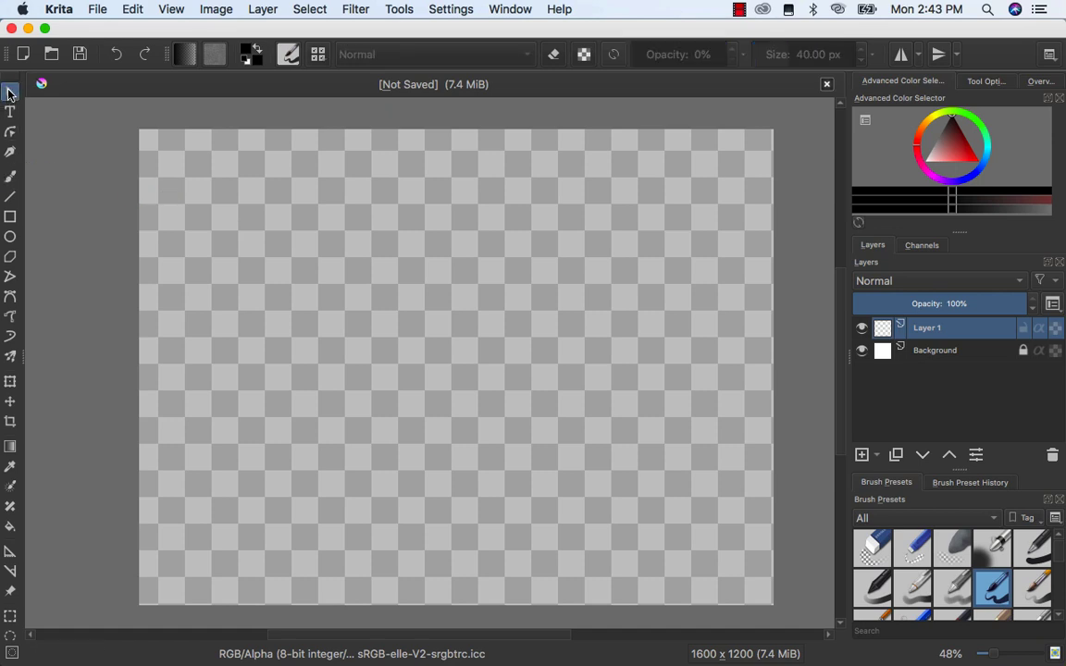
mouse_move(52, 144)
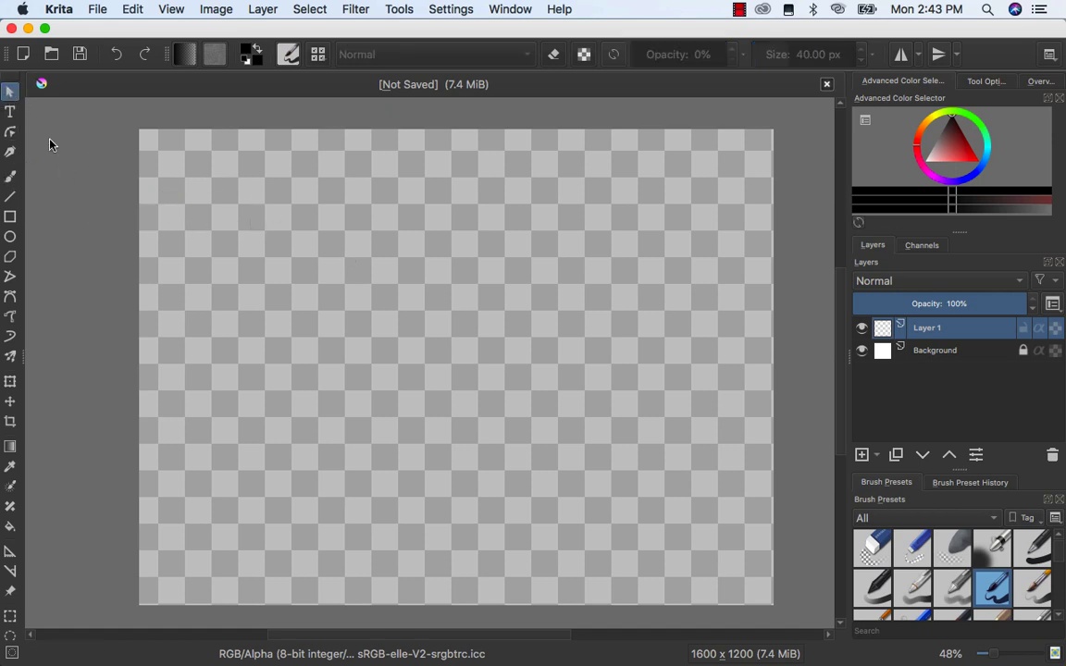
- Rename Layer 1 to White
click(936, 352)
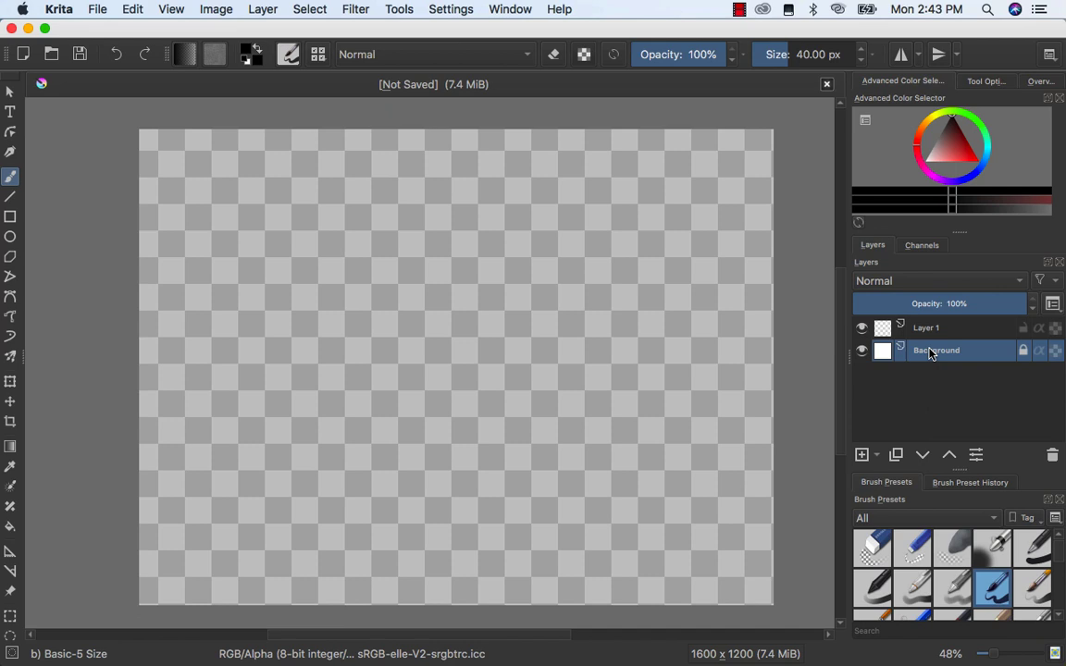
click(925, 328)
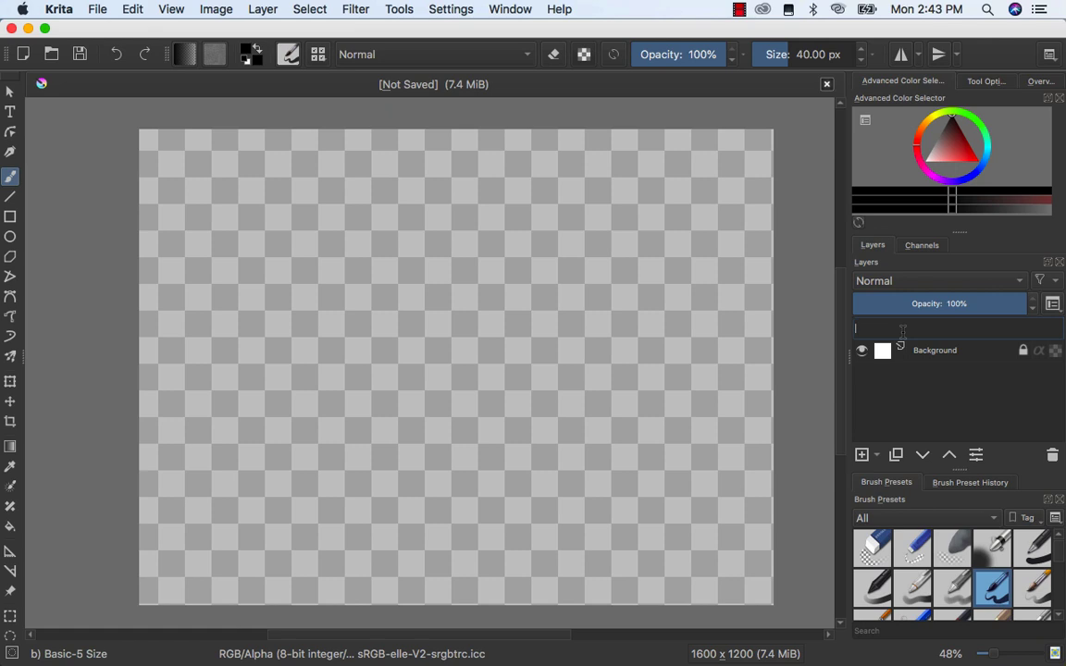
text(w)
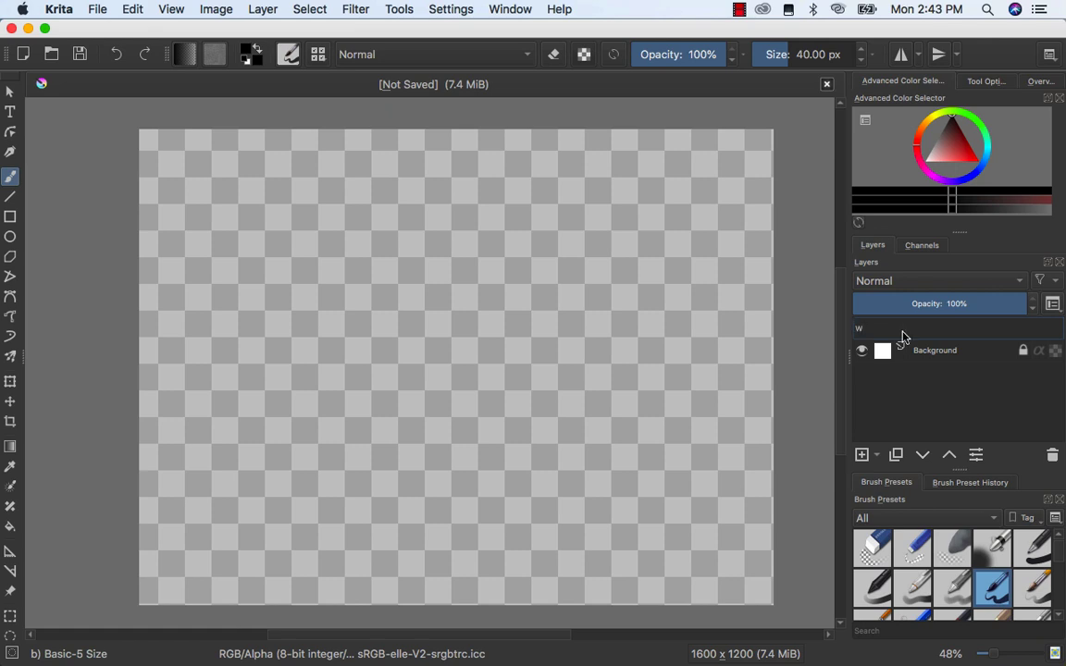
click(858, 455)
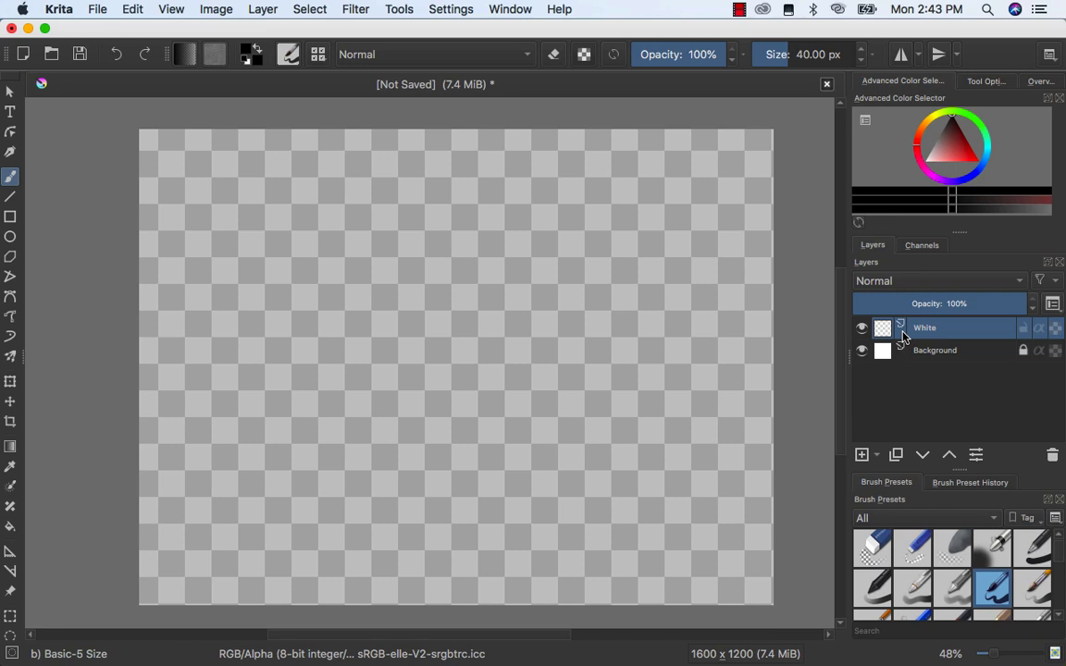
mouse_move(692, 315)
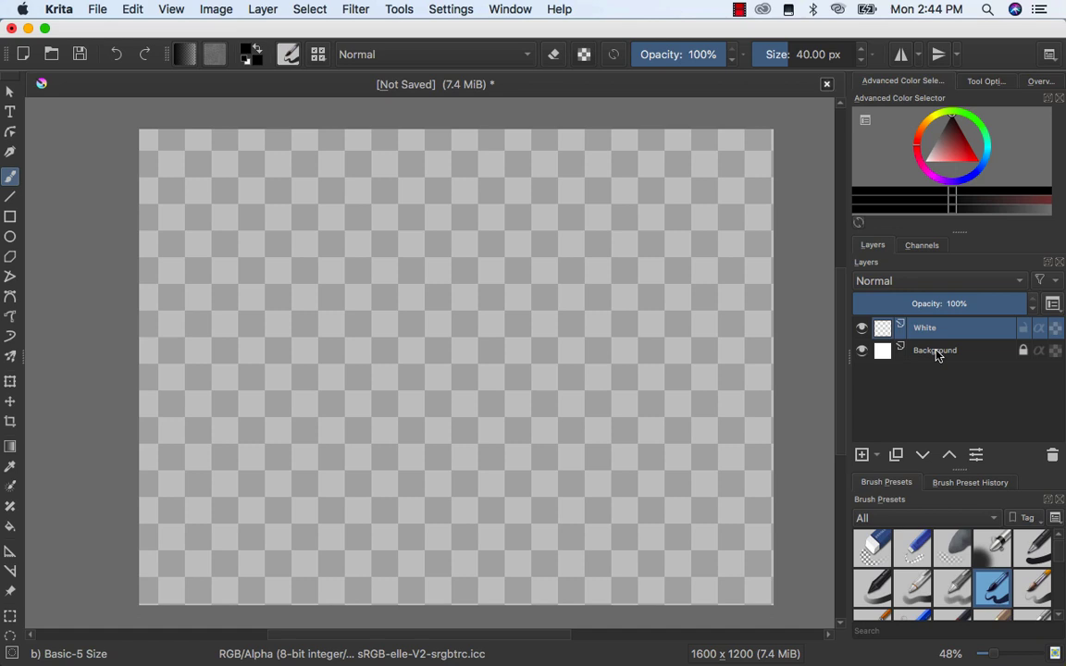
mouse_move(859, 398)
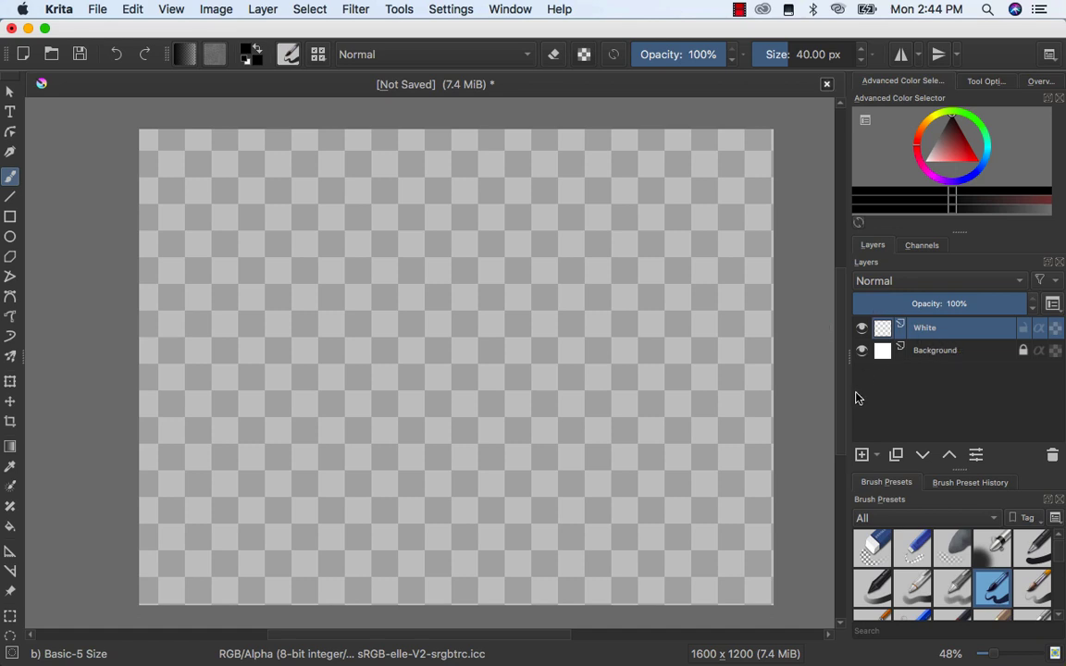
- Add a new layer above it named Black, then make White the active layer
click(859, 455)
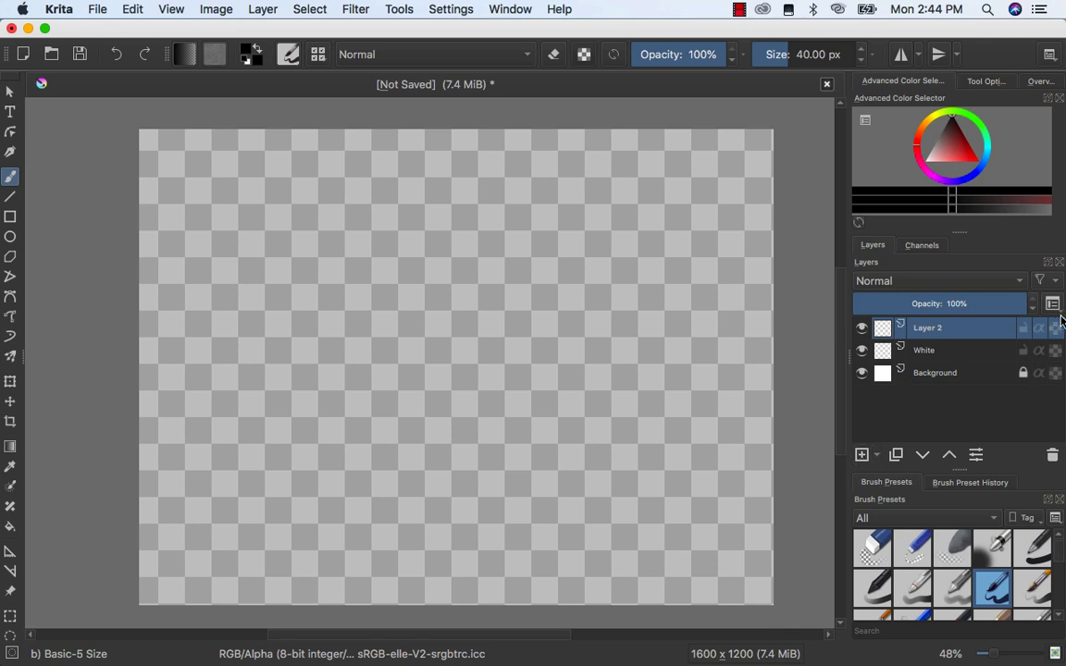
double_click(929, 326)
text(Bla)
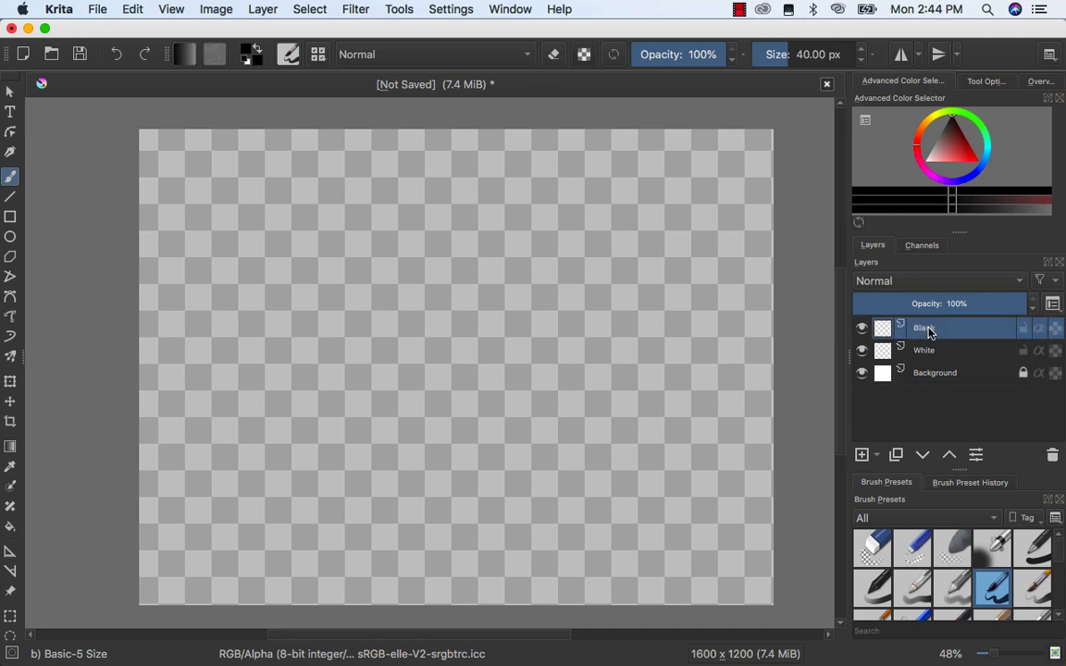
click(925, 349)
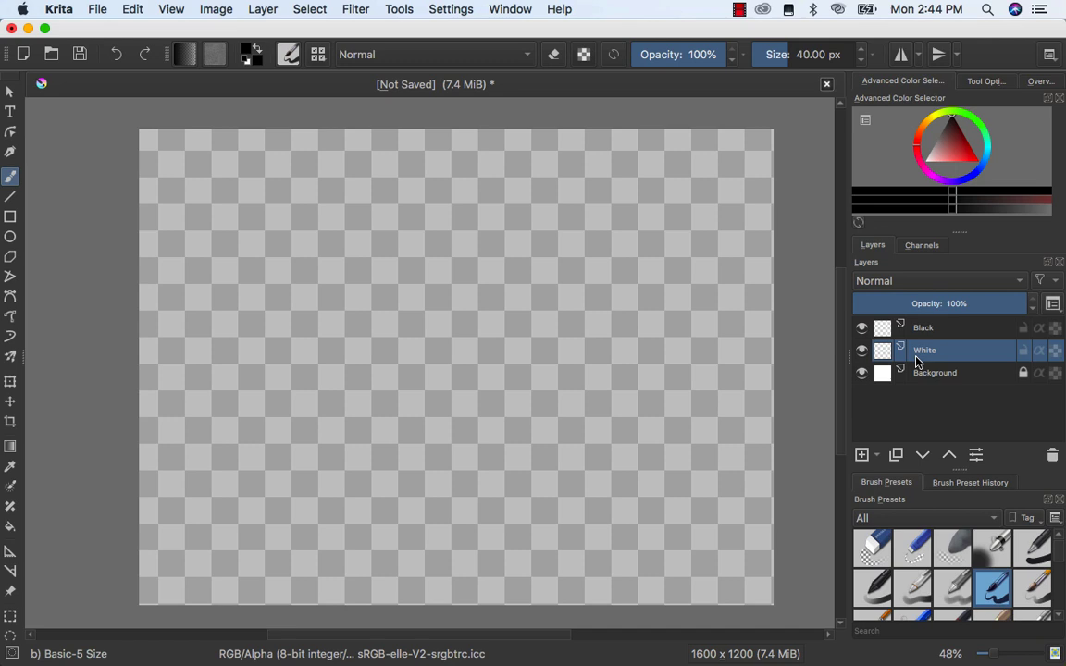
click(862, 372)
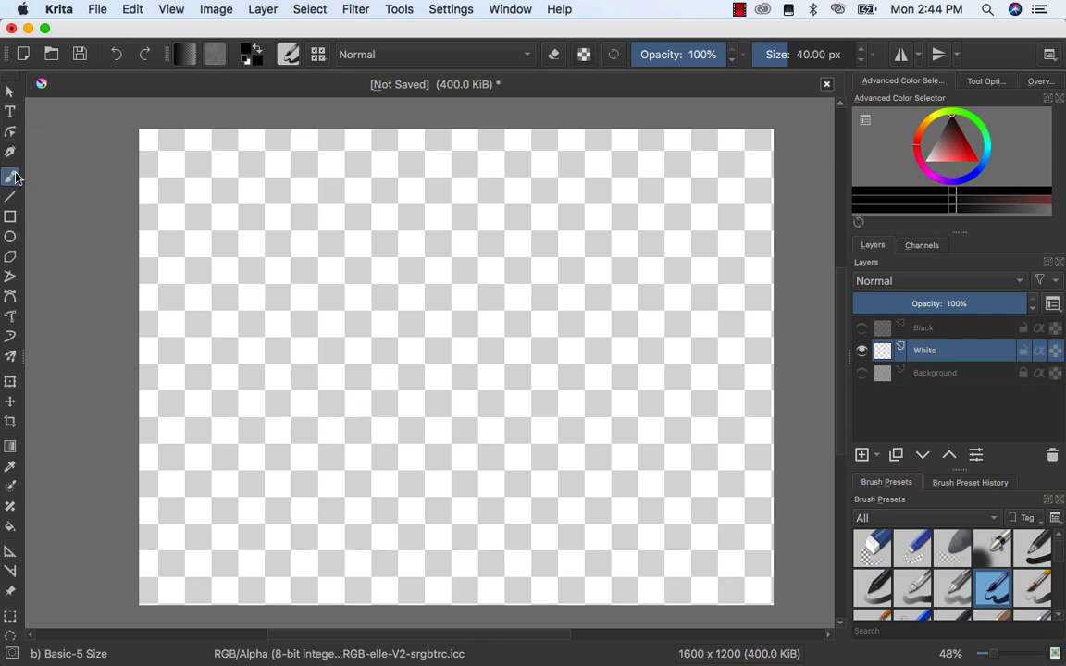
mouse_move(13, 178)
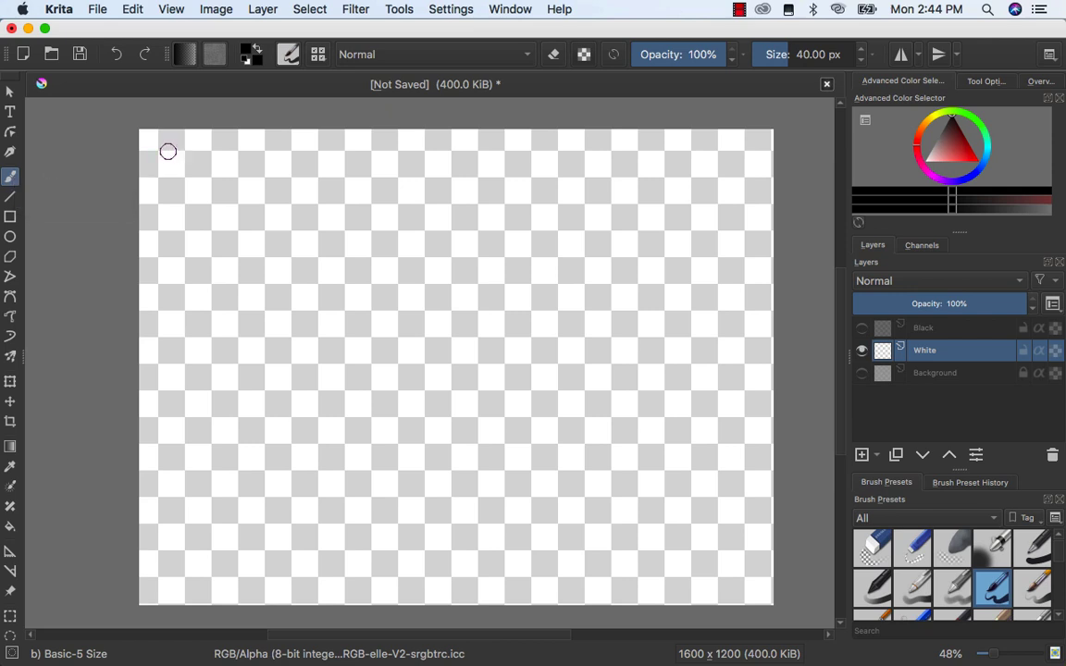
- Test a few strokes on the White layer, then set the painting colour to pure white
drag(169, 152, 289, 244)
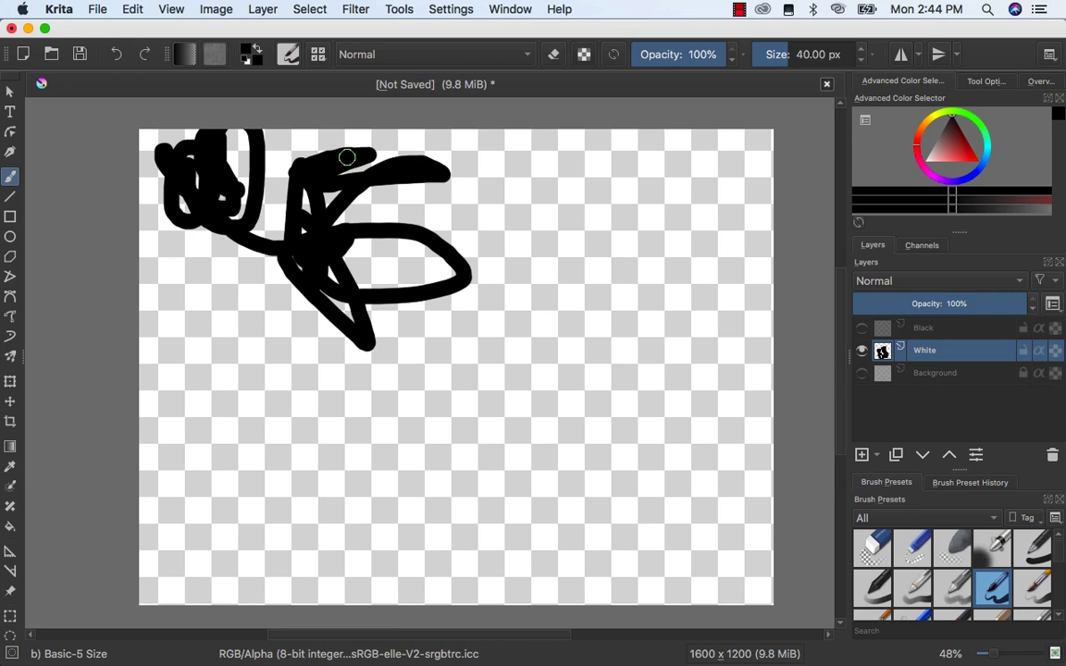
drag(348, 157, 337, 208)
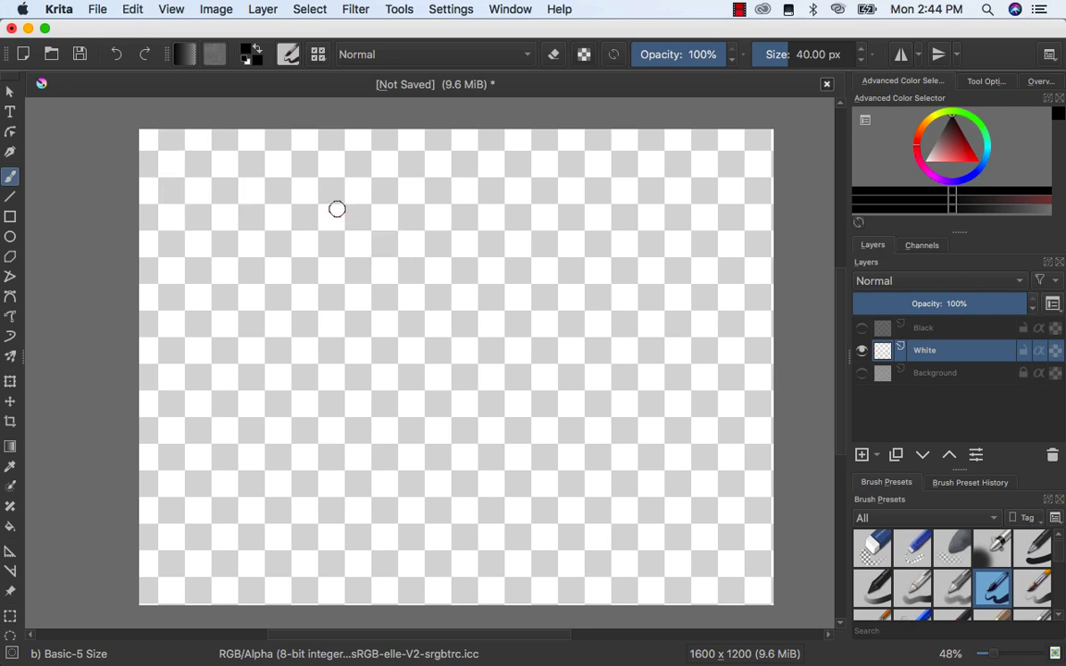
mouse_move(314, 155)
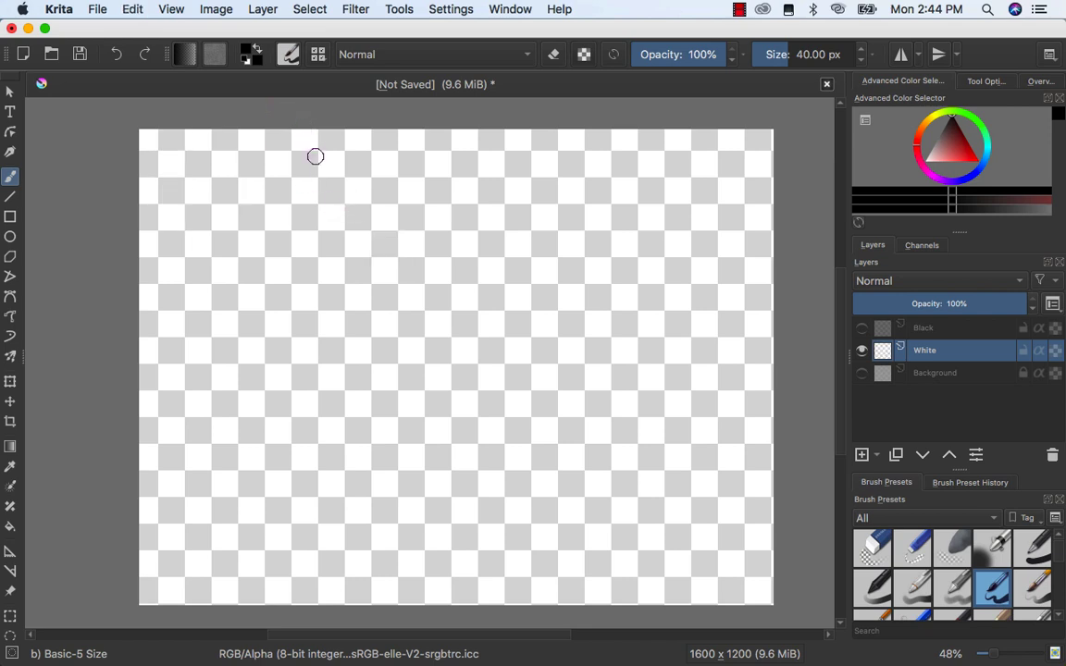
mouse_move(250, 54)
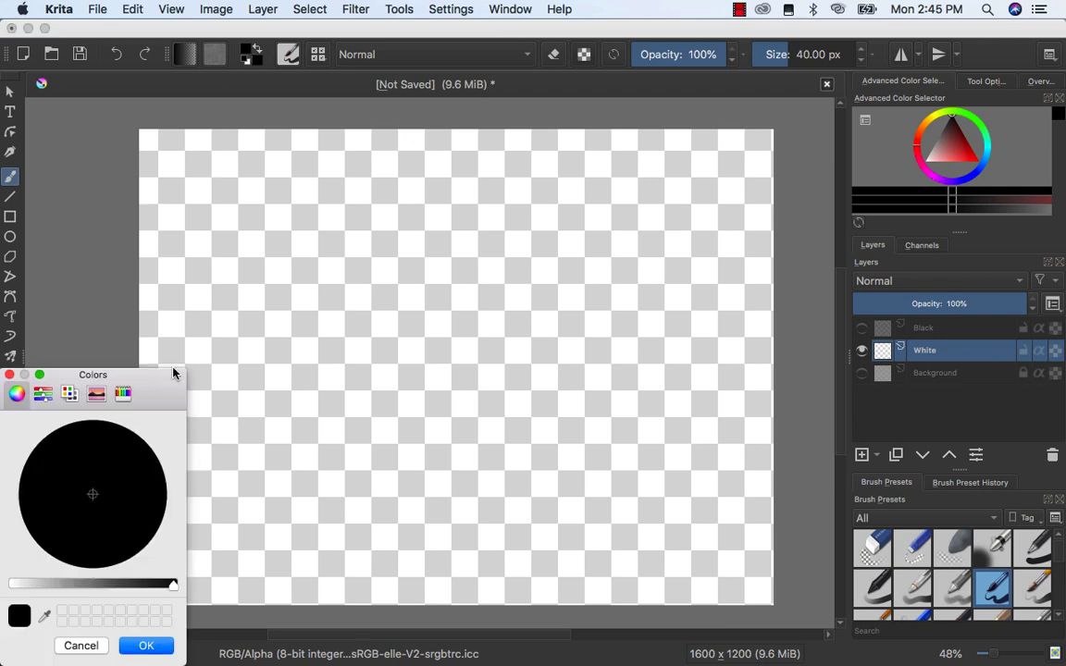
drag(173, 585, 135, 585)
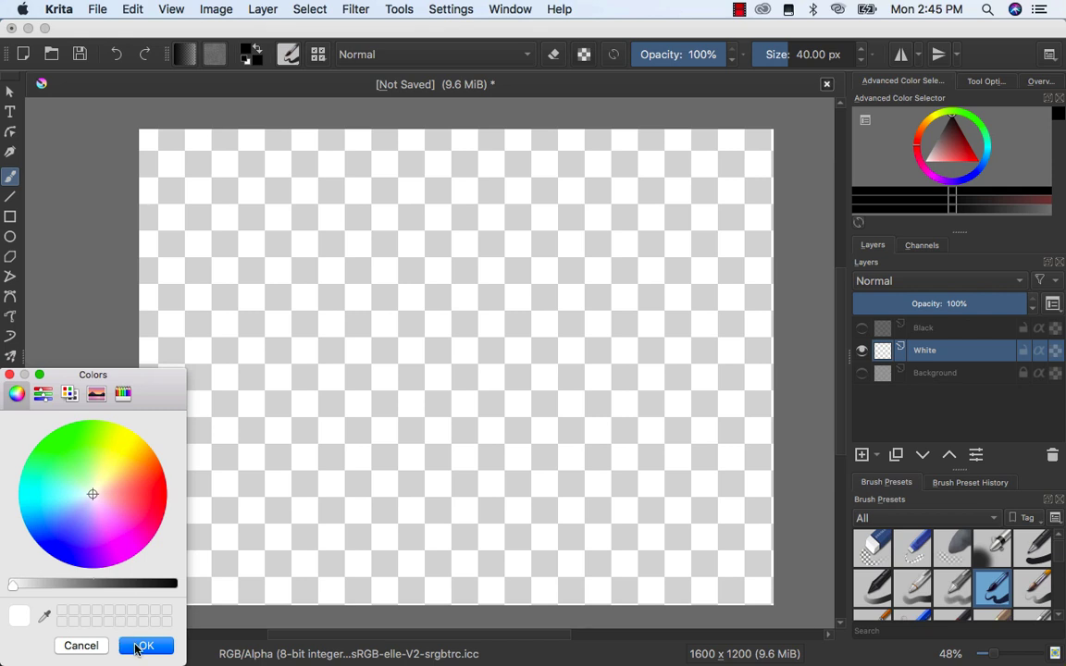
click(144, 646)
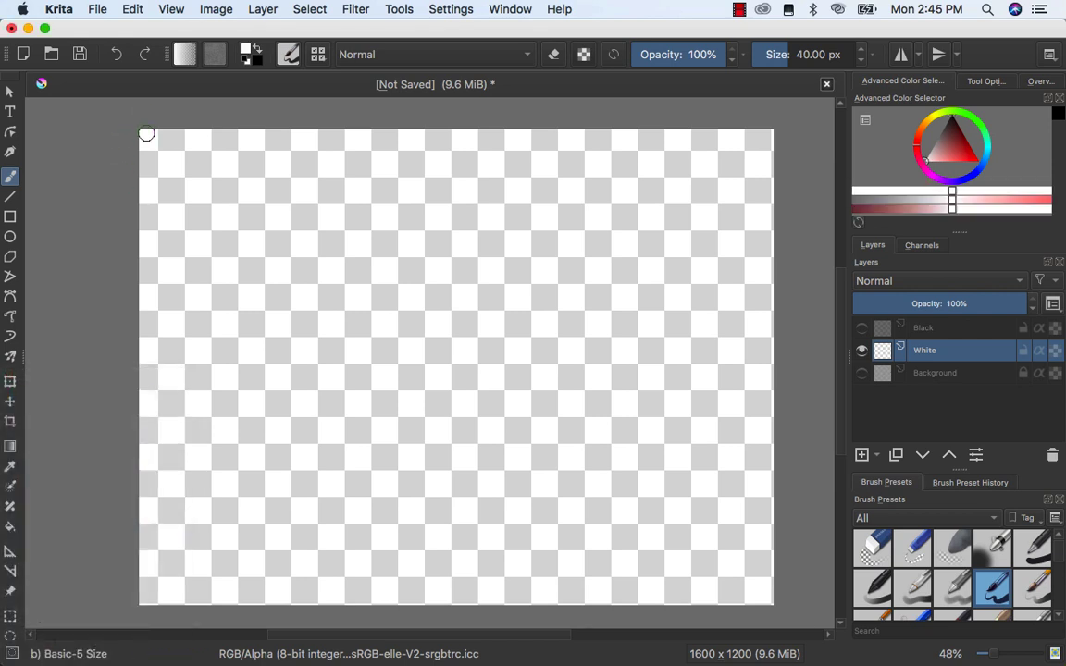
- Cover the entire White layer with white paint and make the Black layer visible
drag(146, 134, 359, 120)
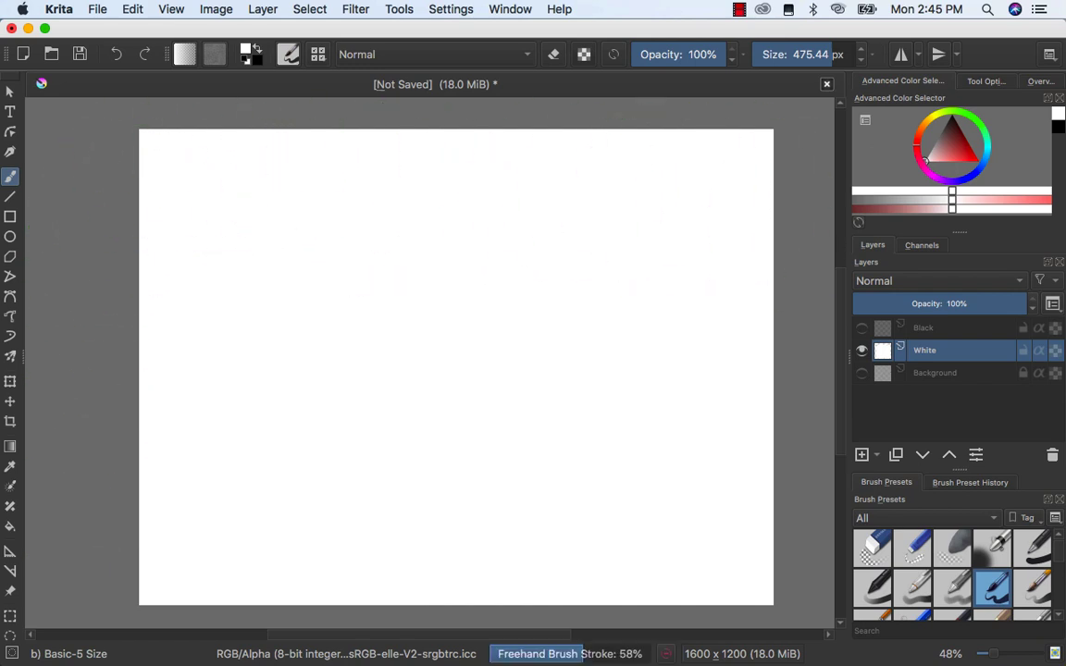
click(860, 327)
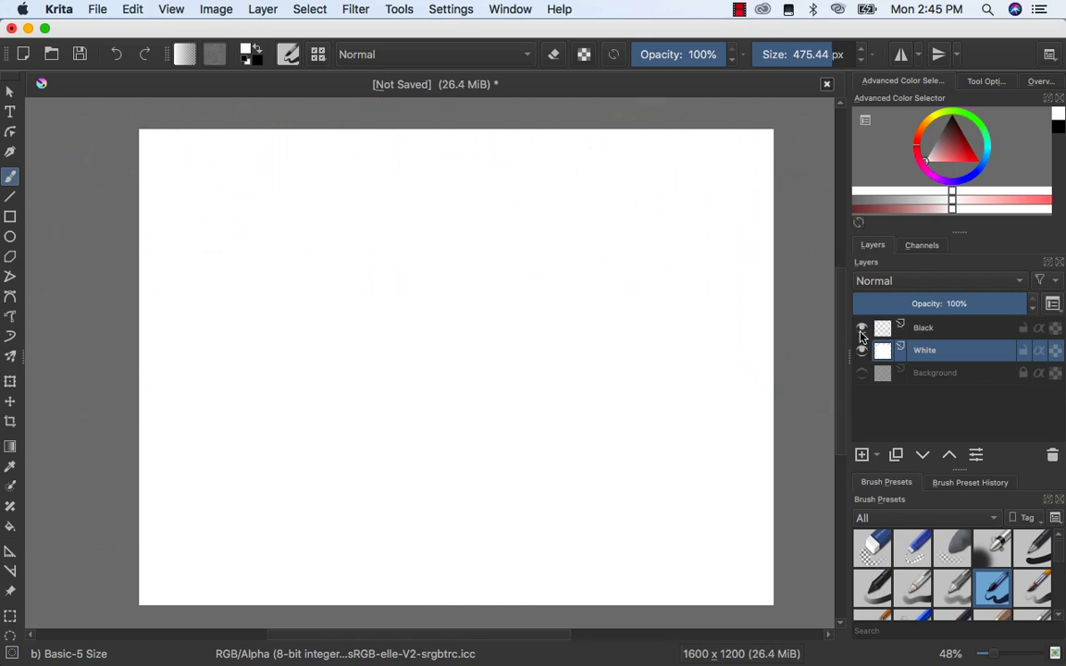
- Switch to the Black layer and paint it entirely black
click(863, 352)
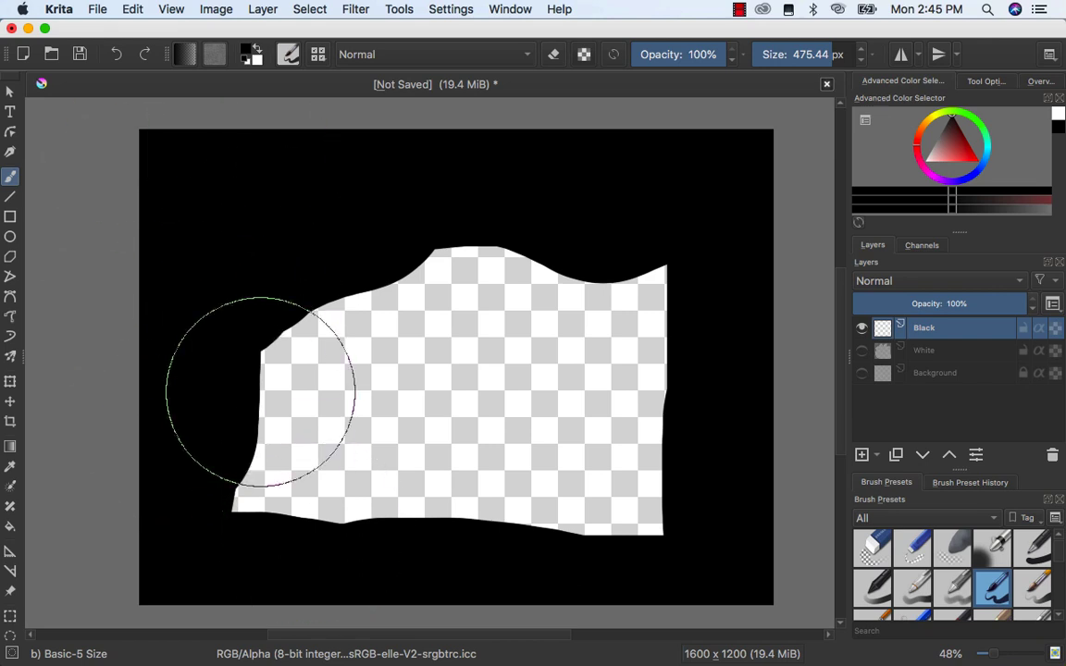
drag(259, 389, 620, 422)
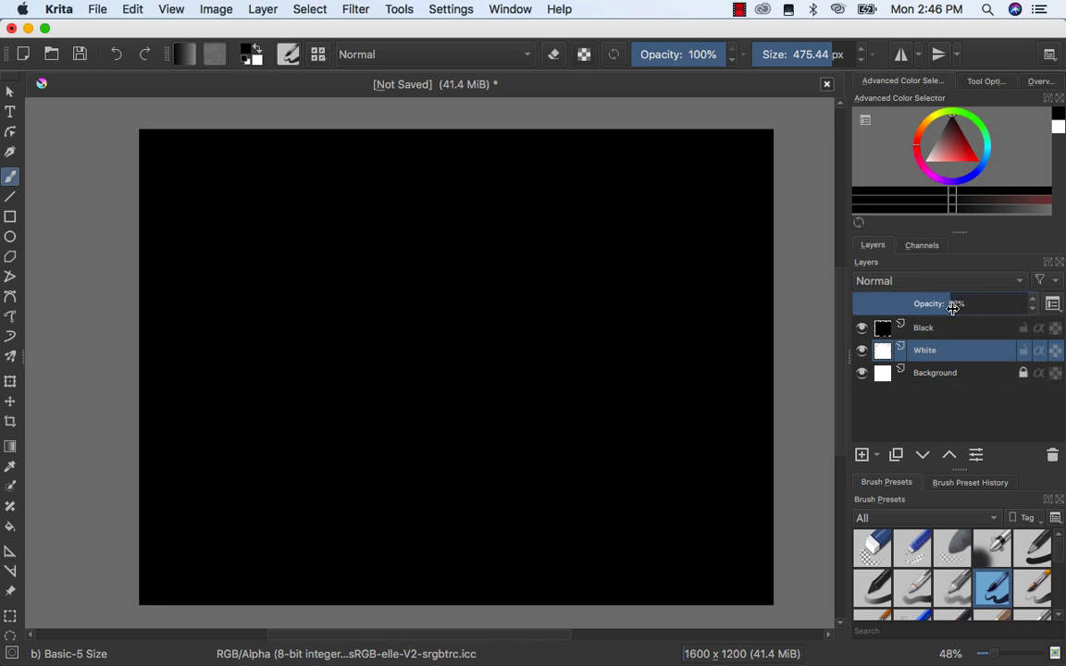
- Lower the Black layer to roughly half opacity so the canvas reads mid grey
click(923, 328)
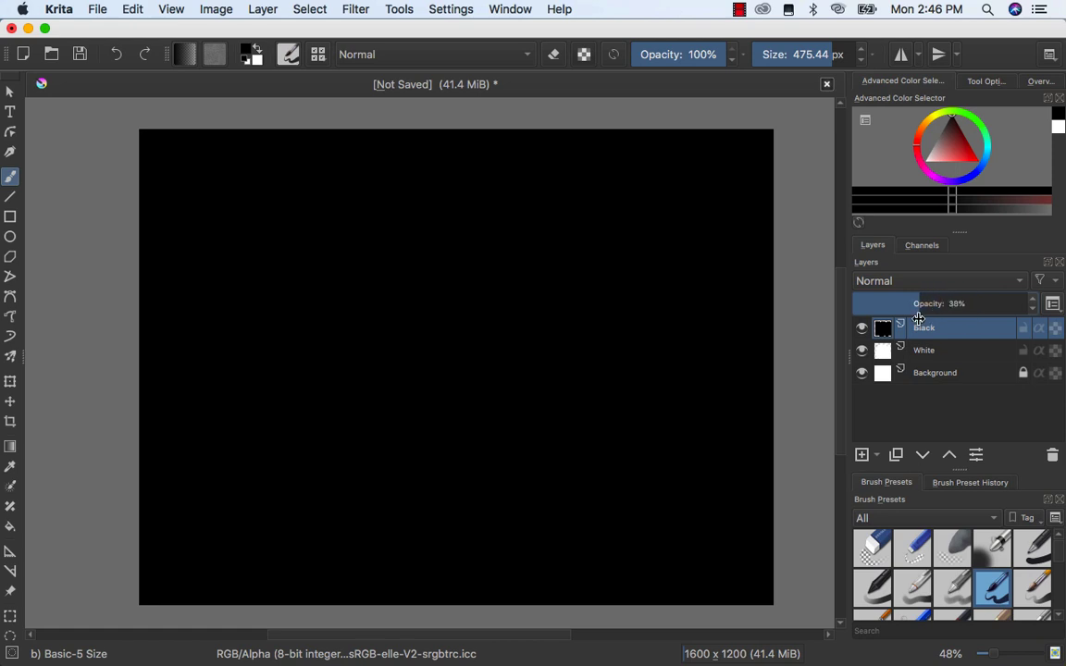
drag(918, 303, 903, 303)
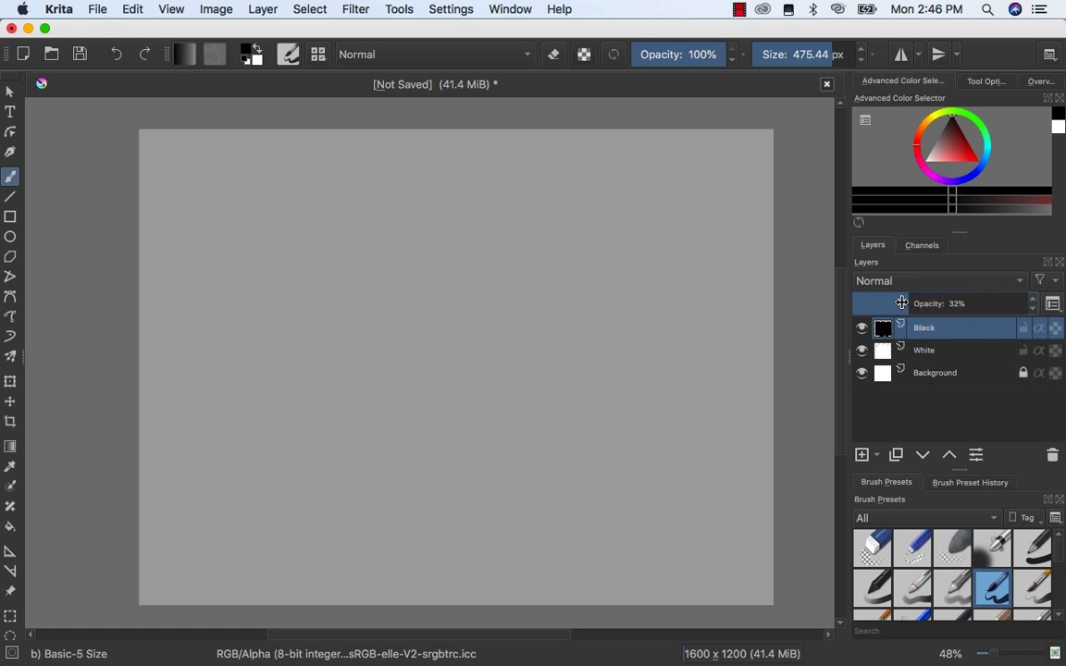
drag(903, 304, 933, 303)
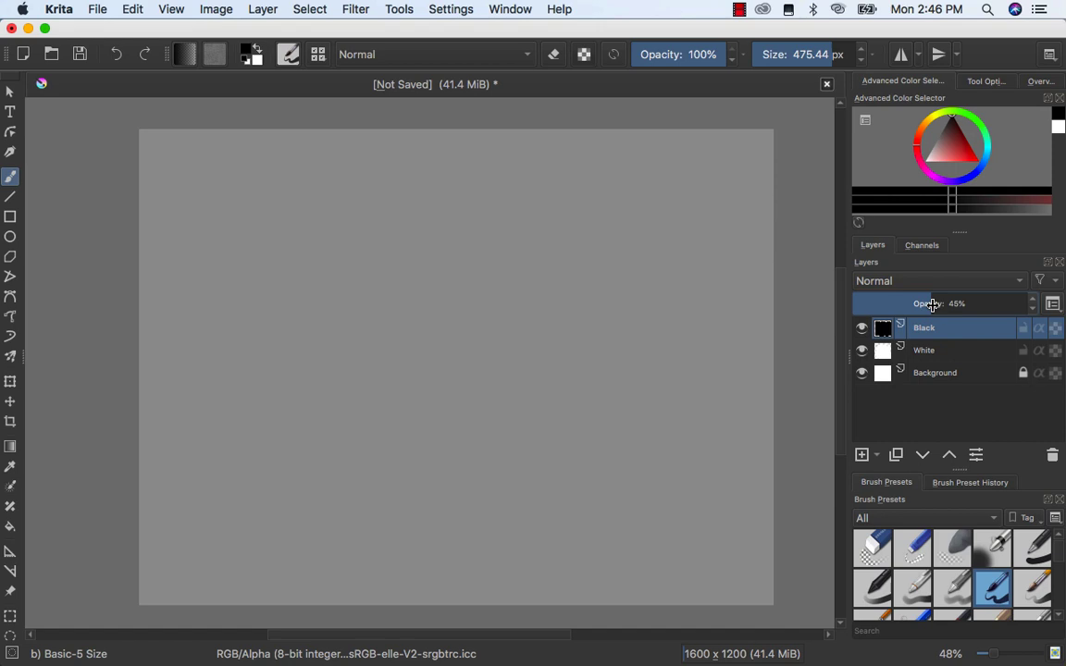
drag(933, 303, 971, 303)
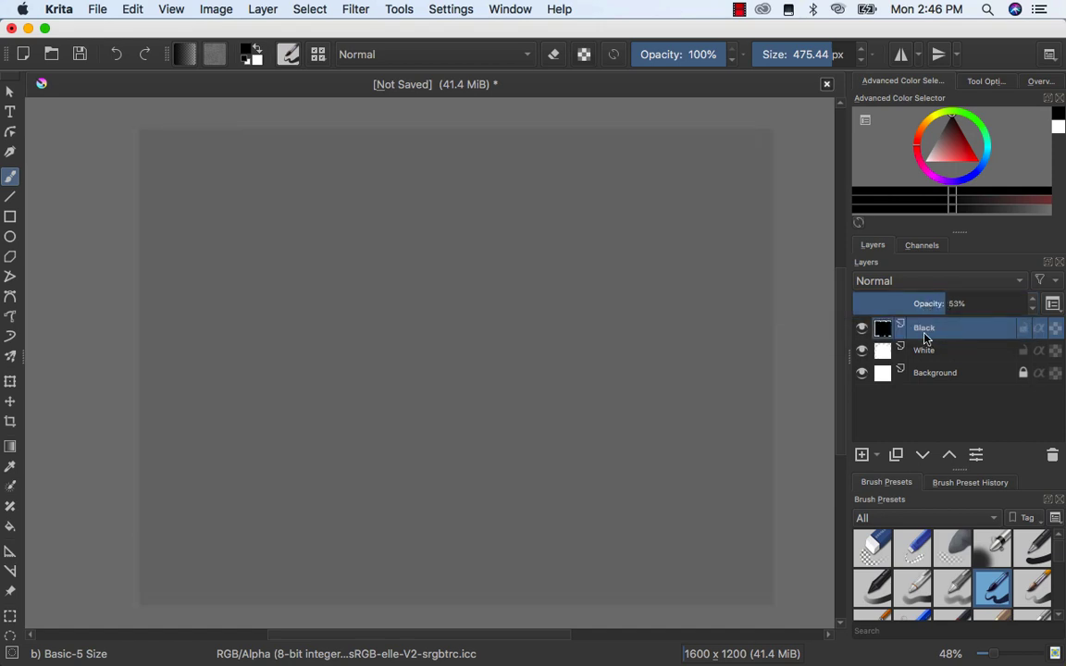
- Adjust the White and Background layer opacities as well
click(925, 350)
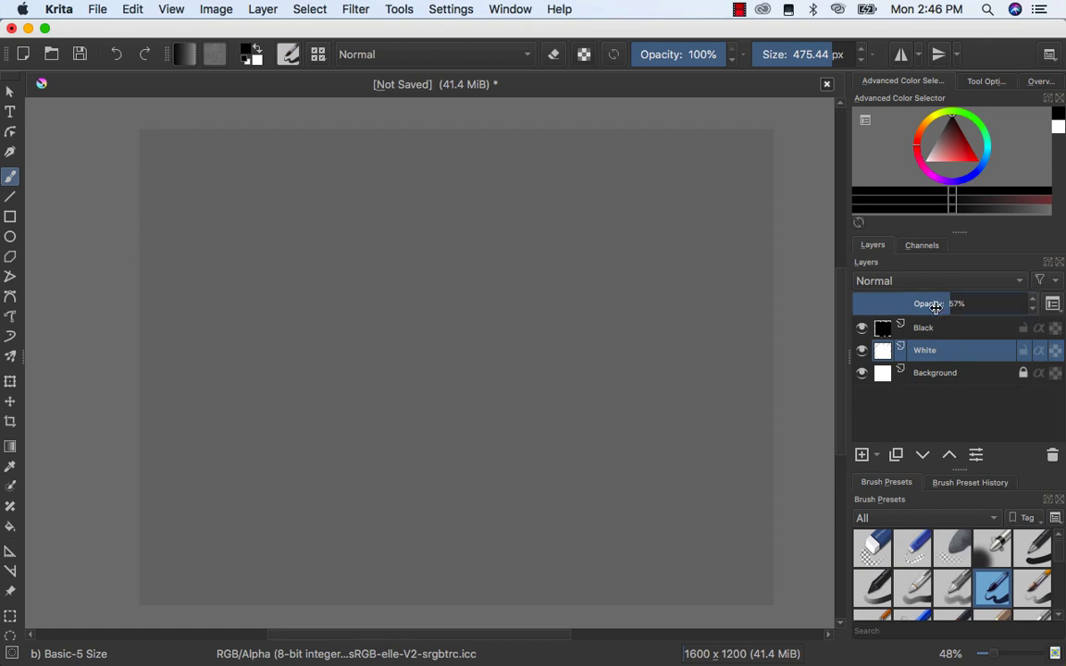
drag(937, 304, 972, 303)
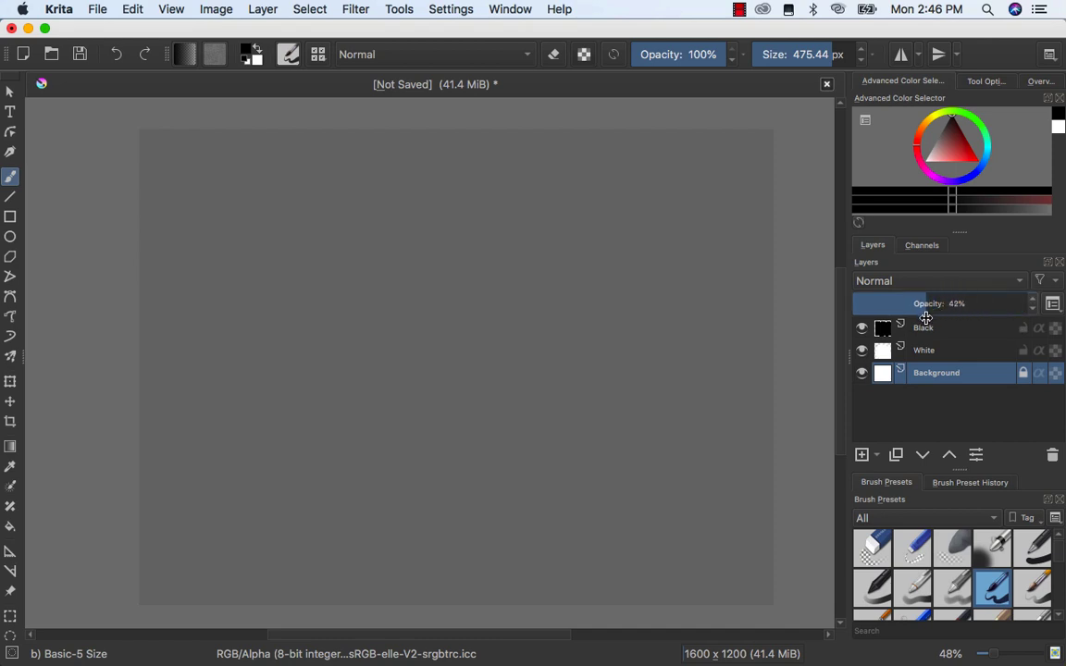
drag(925, 304, 922, 303)
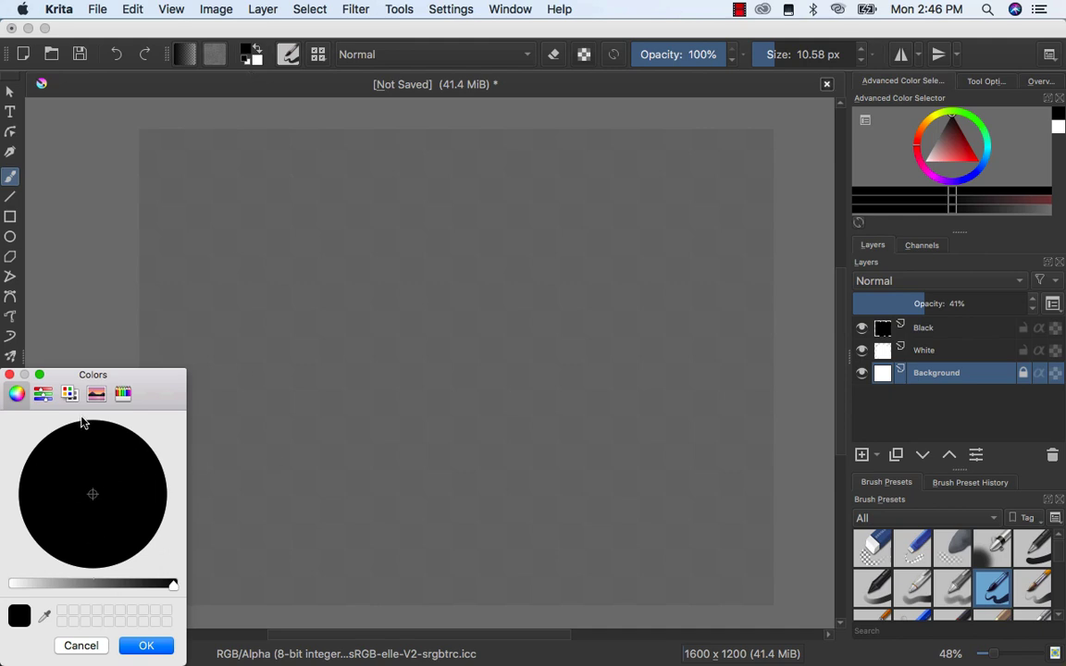
mouse_move(61, 463)
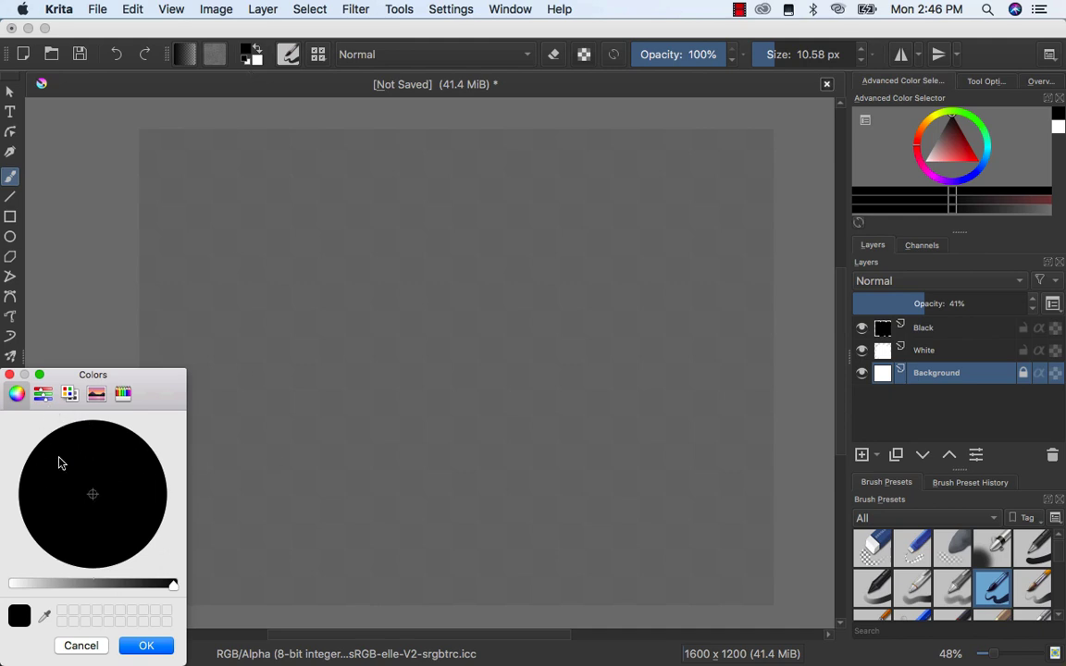
- Pick a green painting colour and move the White layer above Black at 87% opacity
drag(170, 585, 65, 585)
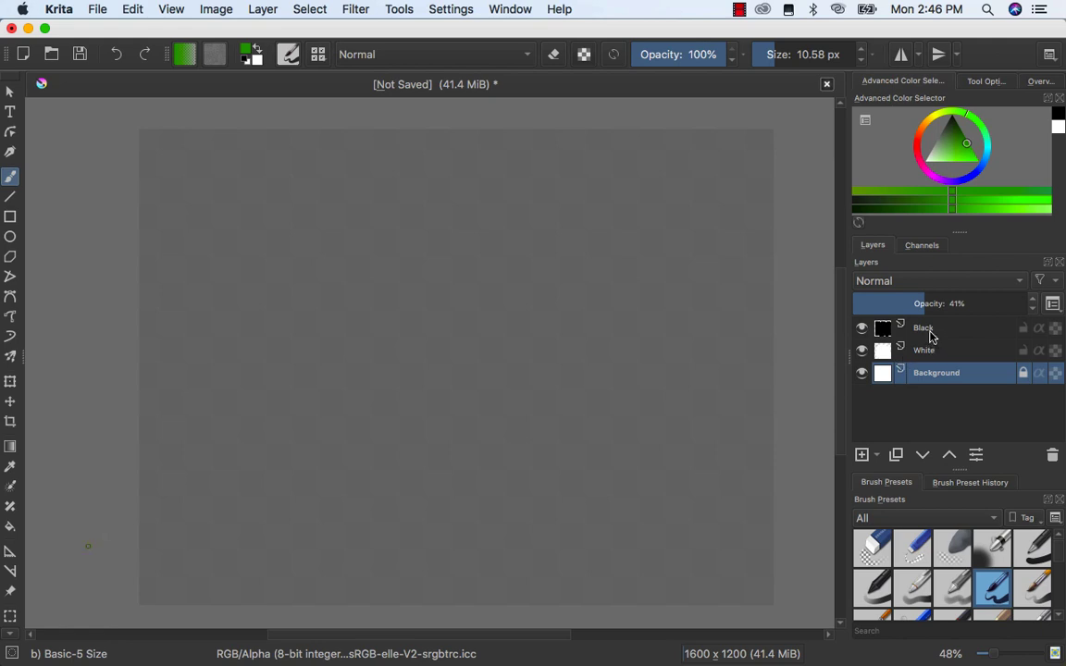
click(925, 350)
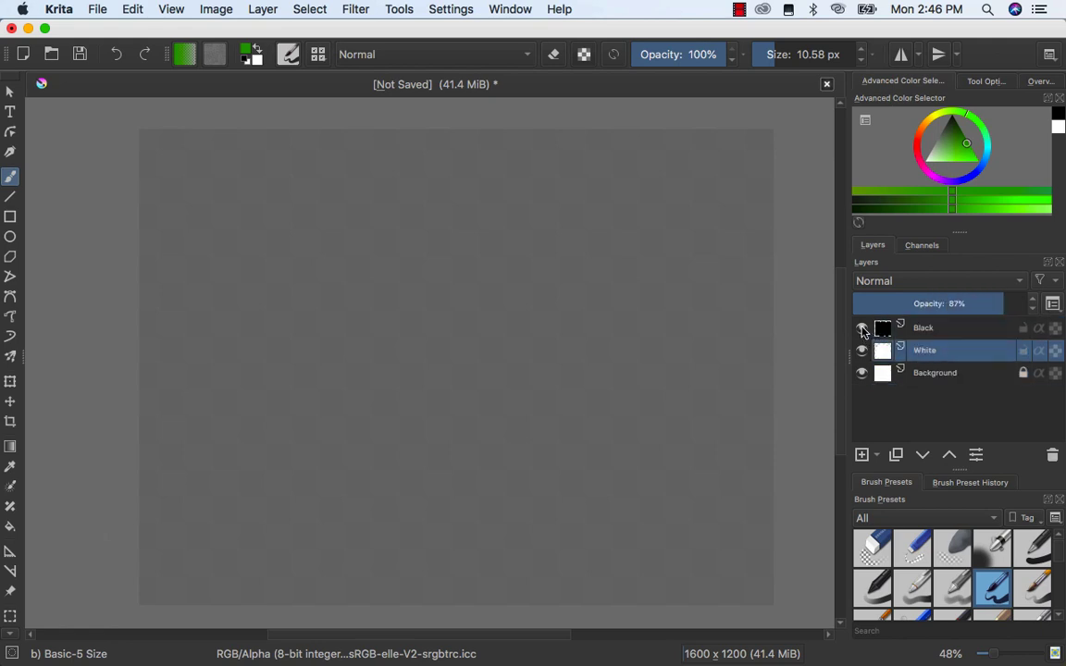
click(923, 328)
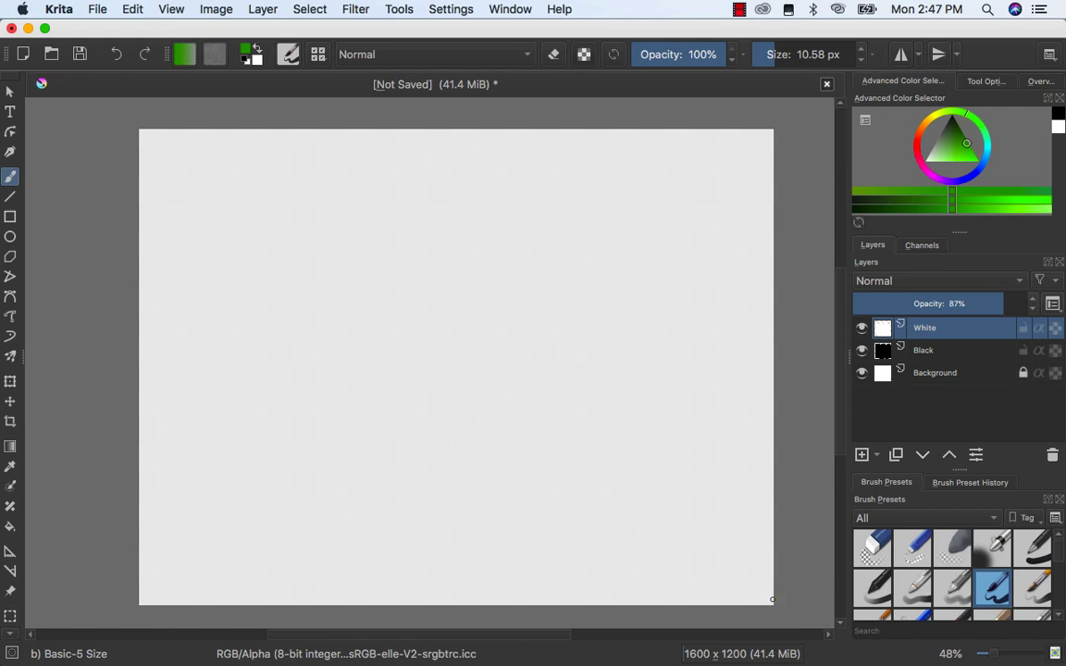
- Paint green rolling-hill outlines across the bottom of the canvas
drag(662, 500, 773, 602)
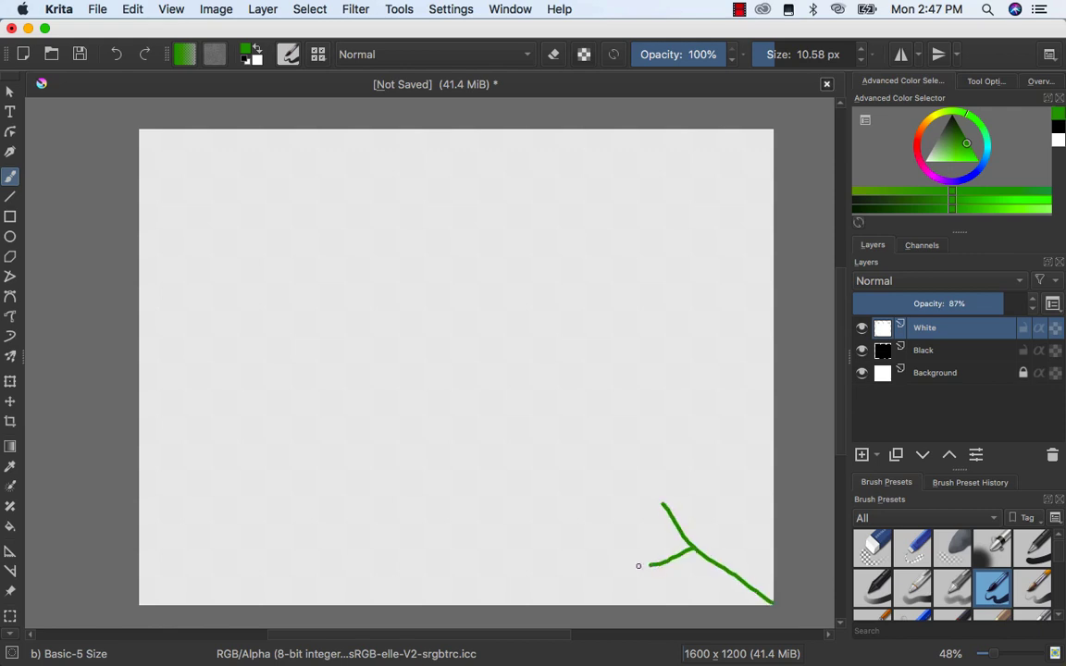
drag(662, 555, 511, 525)
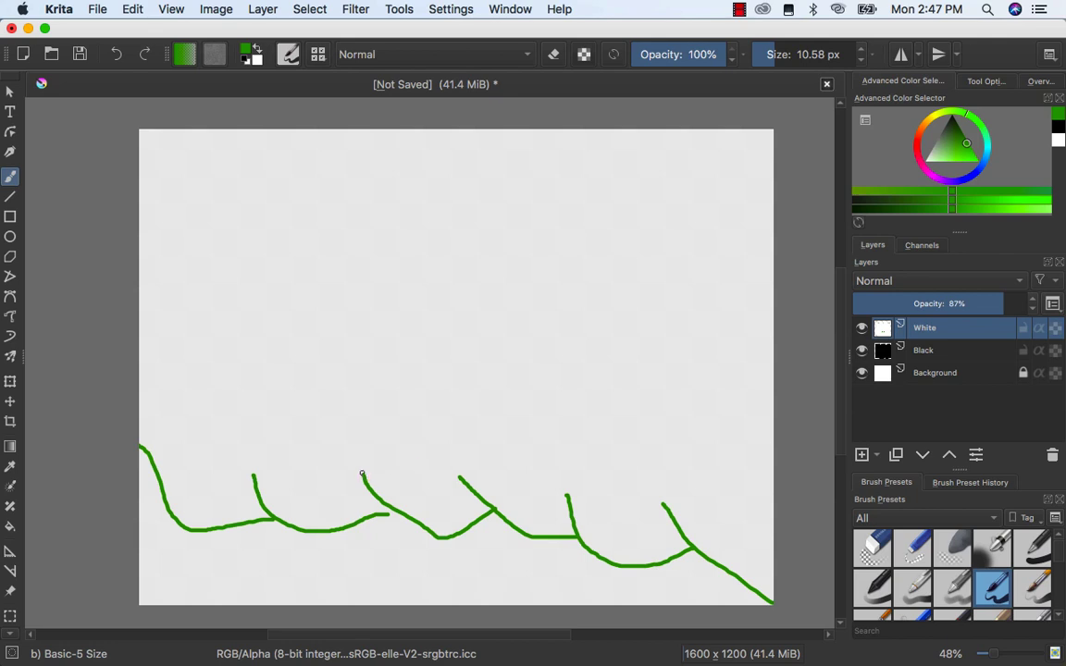
drag(362, 478, 398, 552)
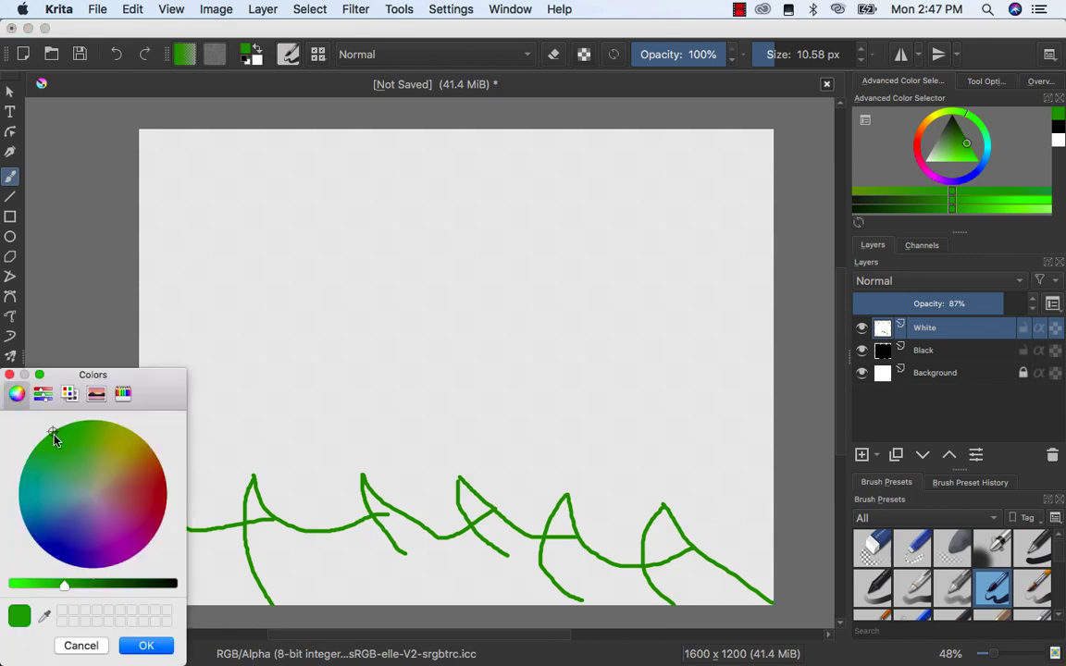
mouse_move(52, 446)
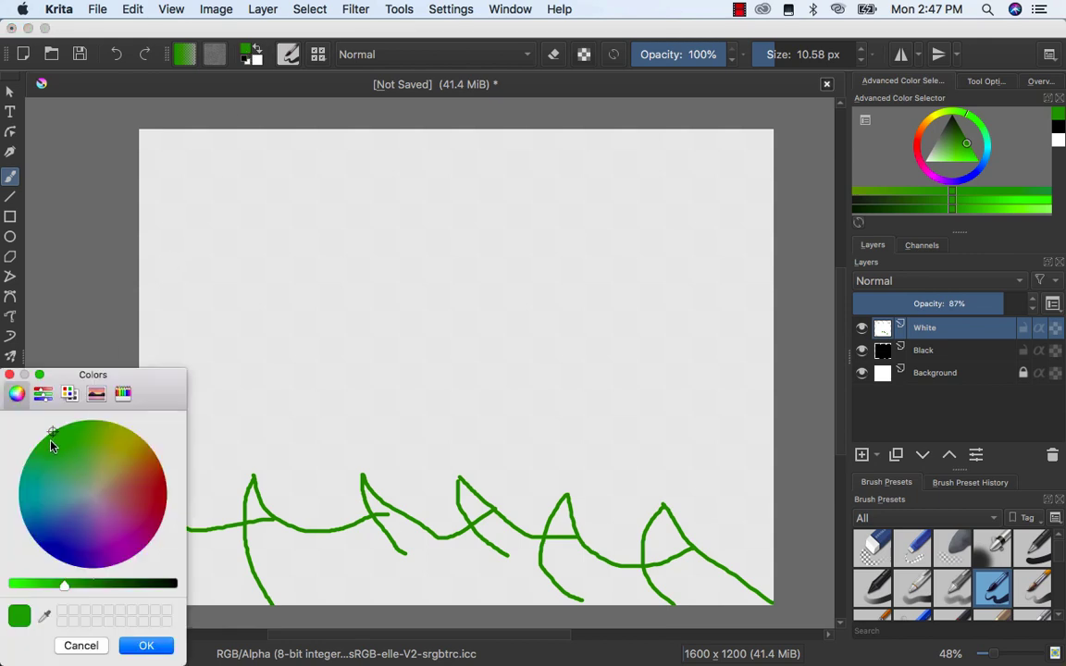
mouse_move(59, 439)
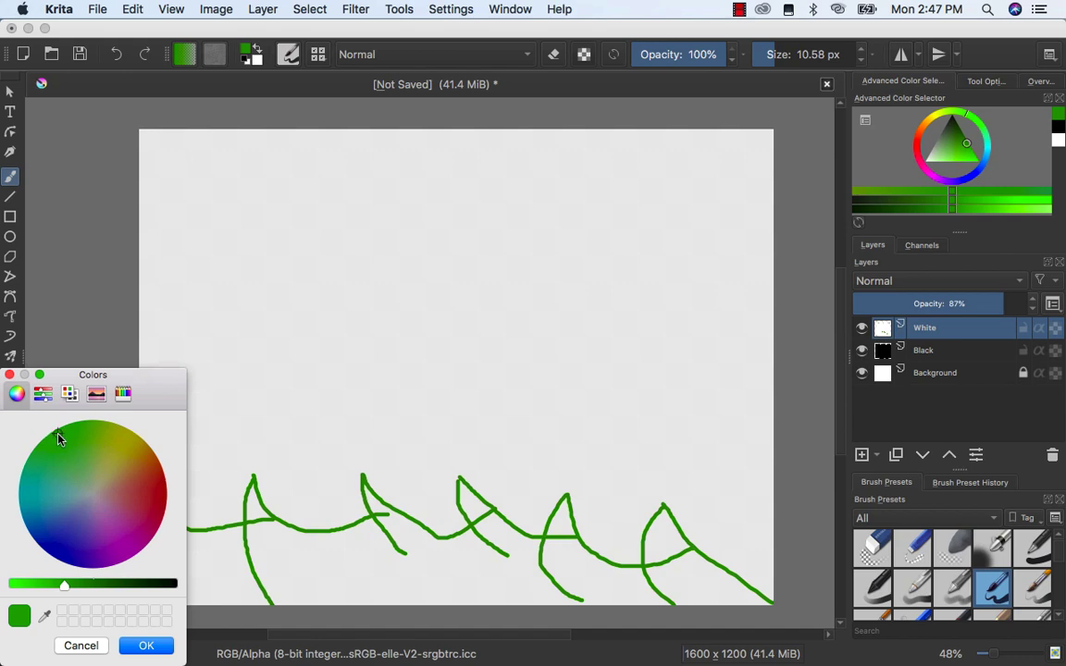
mouse_move(74, 439)
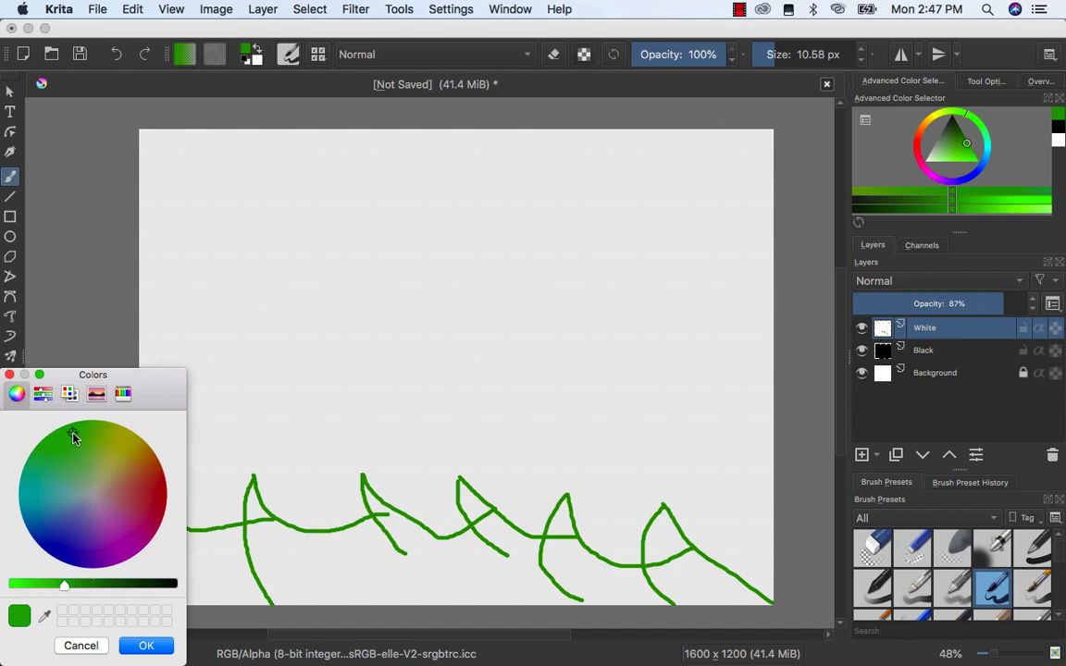
click(145, 644)
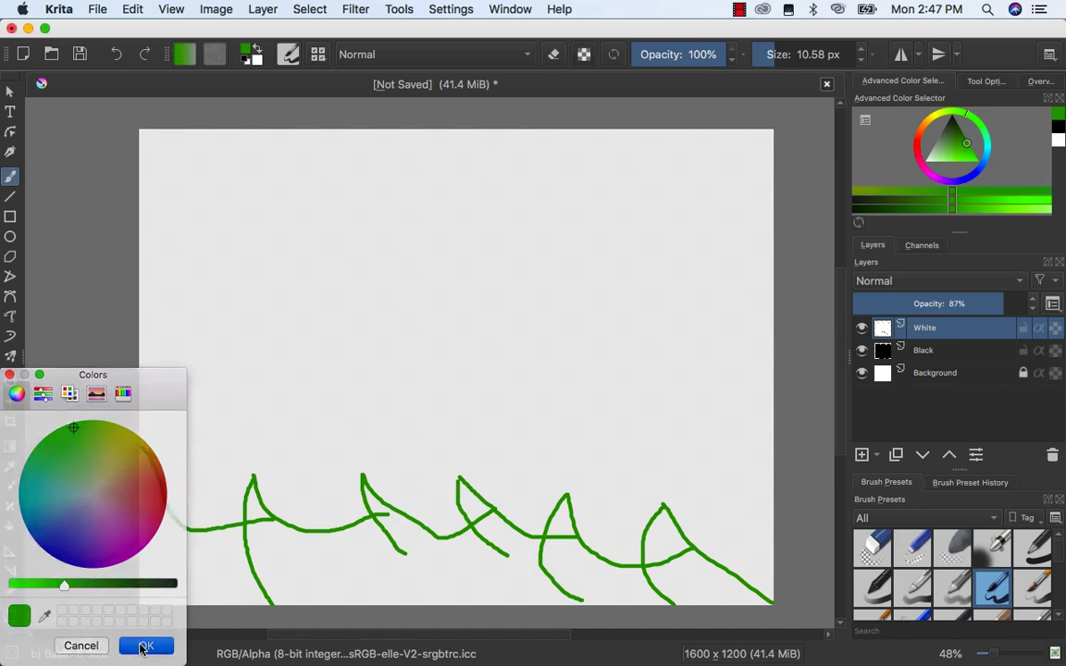
click(142, 644)
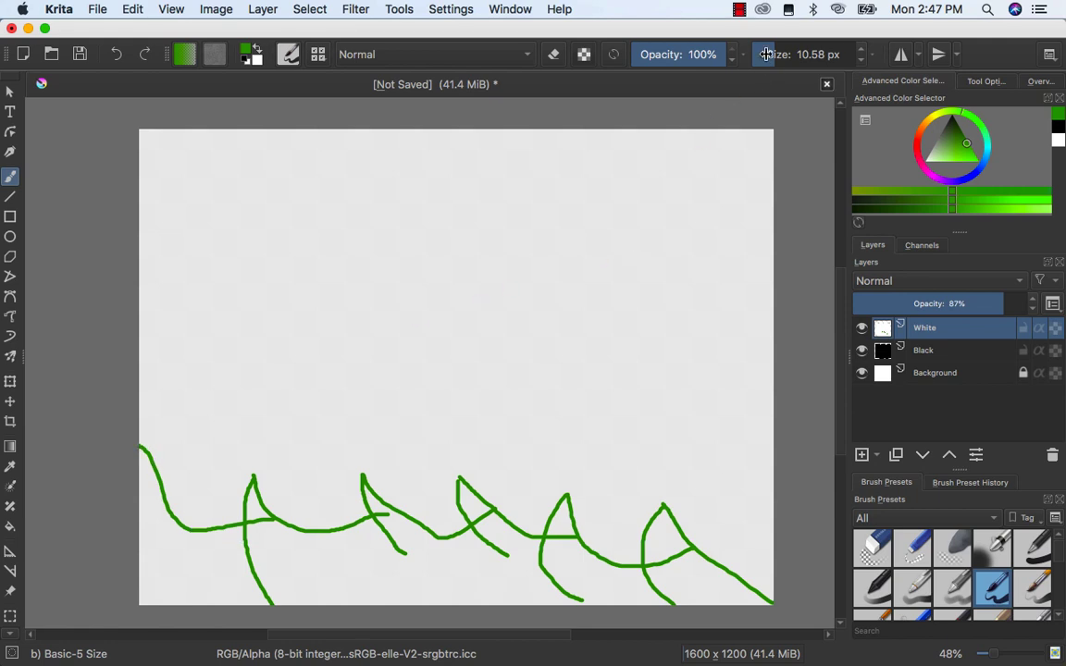
- Enlarge the brush and paint the lower-left hill solid green along its edge and base
drag(766, 54, 805, 53)
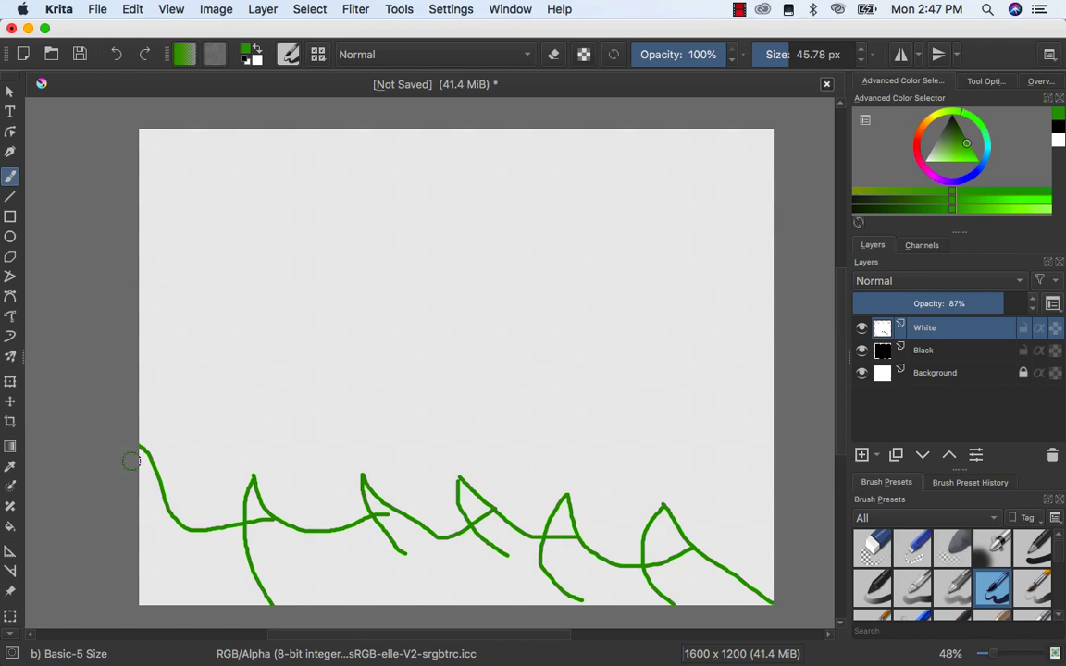
mouse_move(139, 456)
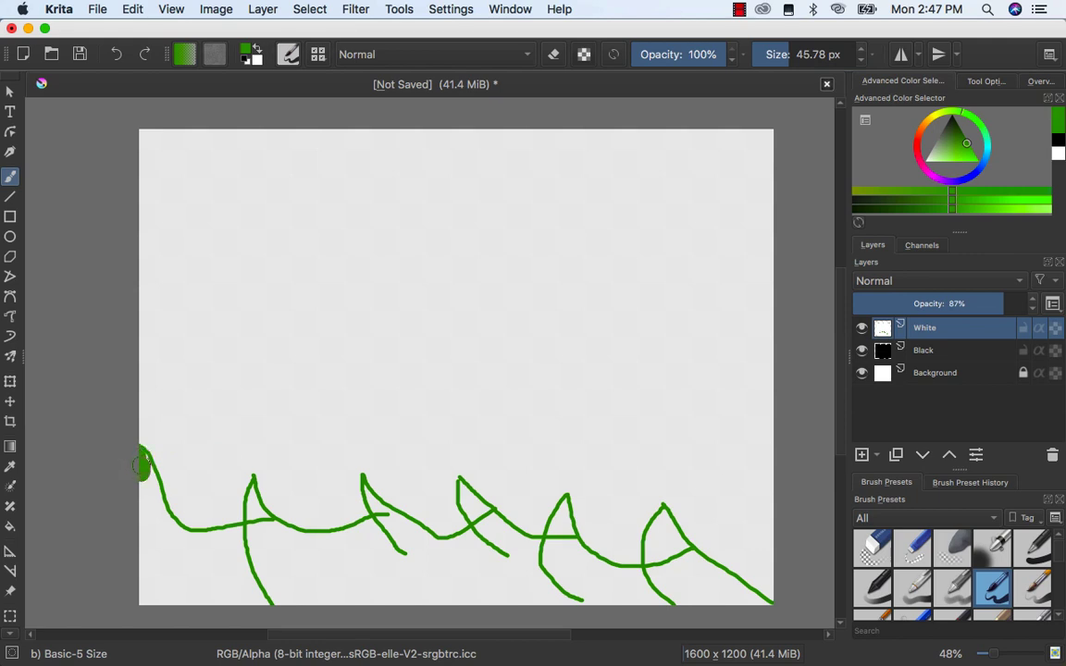
click(140, 473)
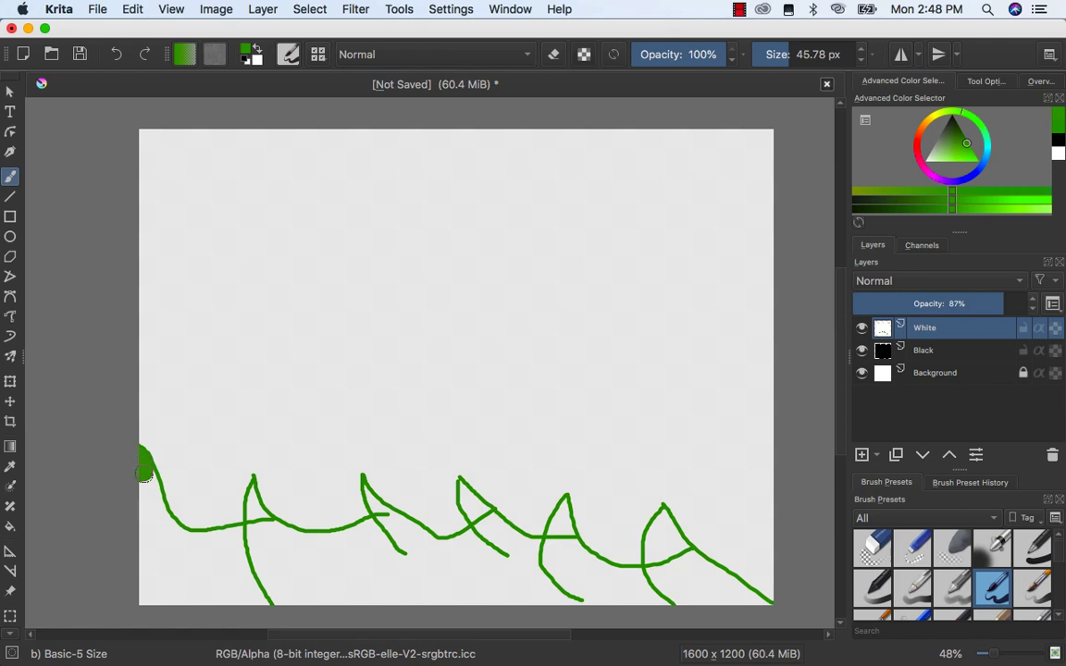
drag(144, 467, 156, 509)
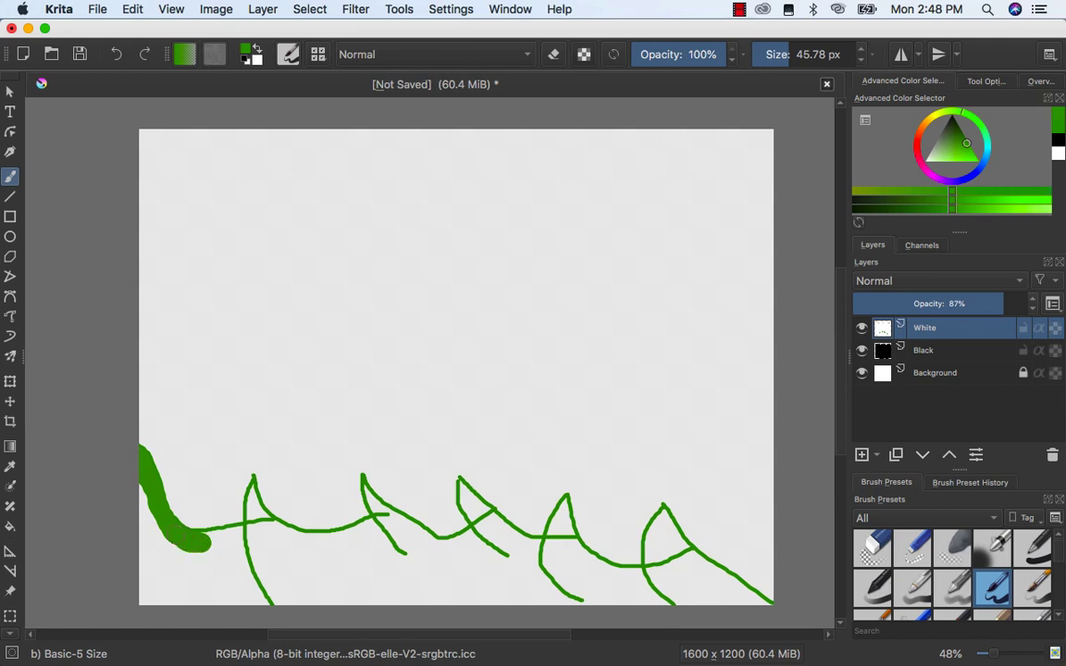
drag(189, 522, 226, 537)
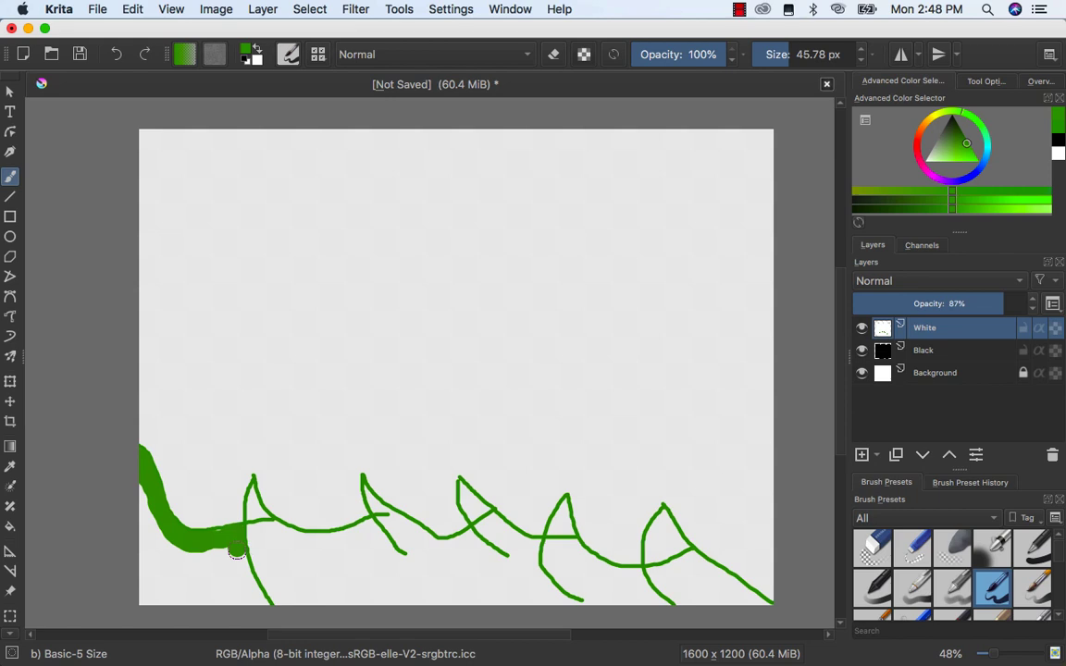
drag(236, 551, 259, 601)
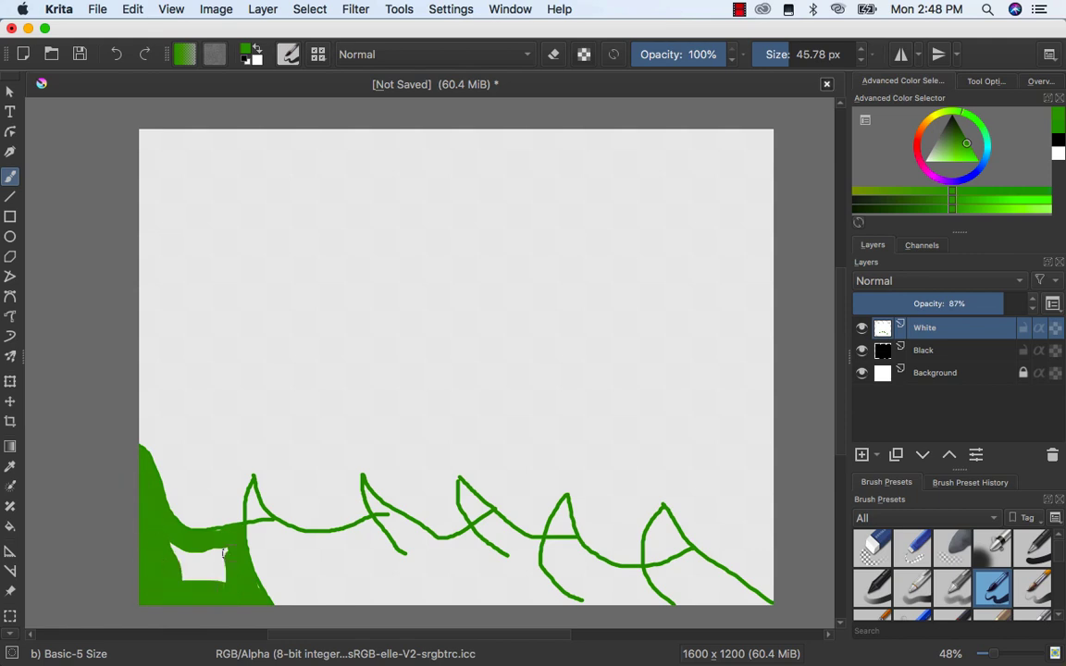
- Extend solid green across the middle hills, the canvas bottom and a taller hill above
drag(222, 551, 397, 556)
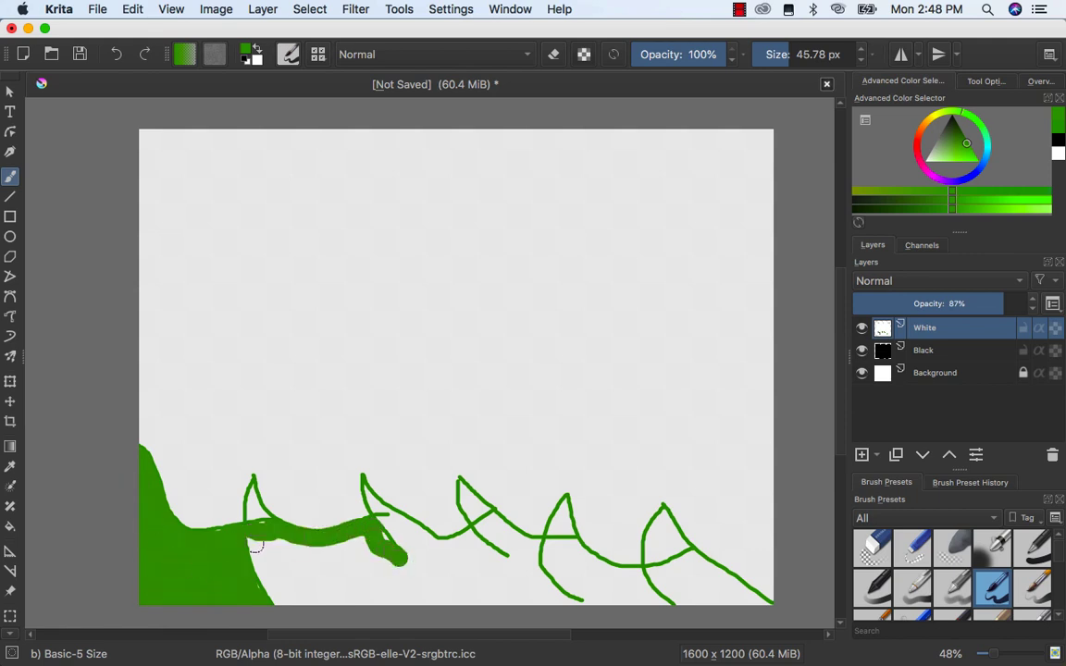
drag(259, 545, 740, 596)
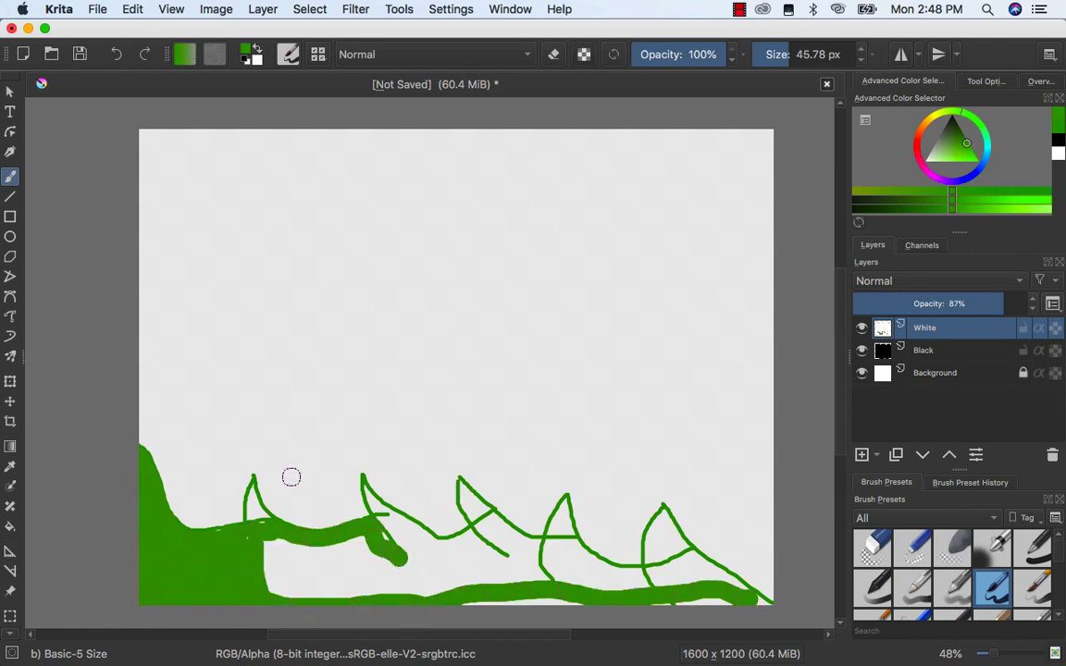
drag(292, 477, 695, 409)
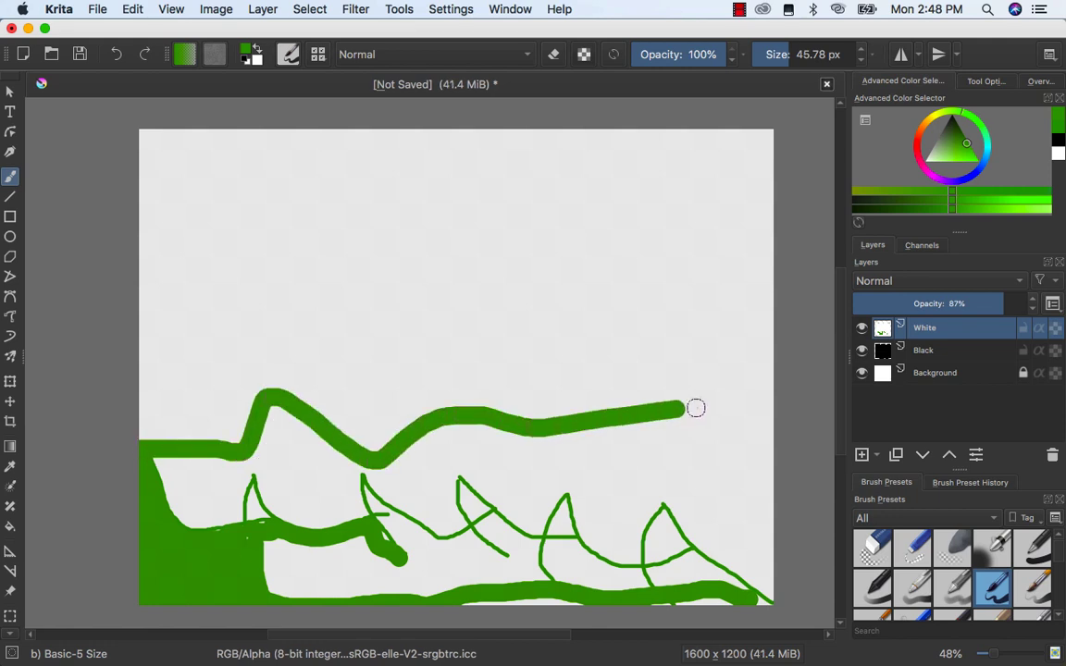
drag(676, 409, 693, 281)
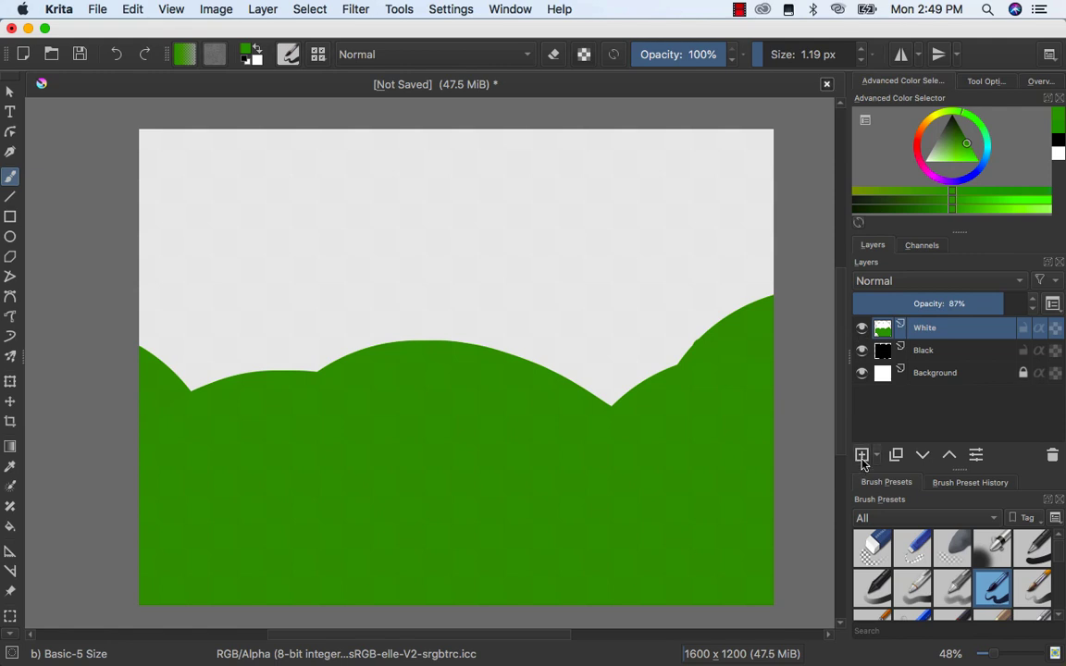
- Add a new layer named Person at the top of the stack and zoom in on the canvas
click(859, 455)
text(Person)
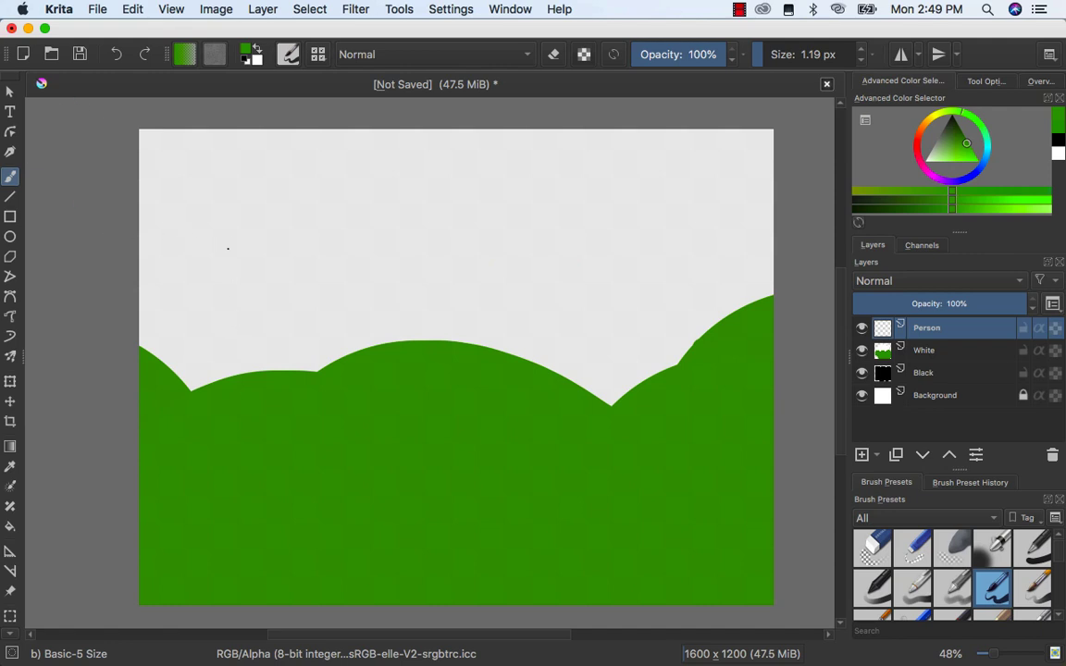
drag(767, 54, 805, 54)
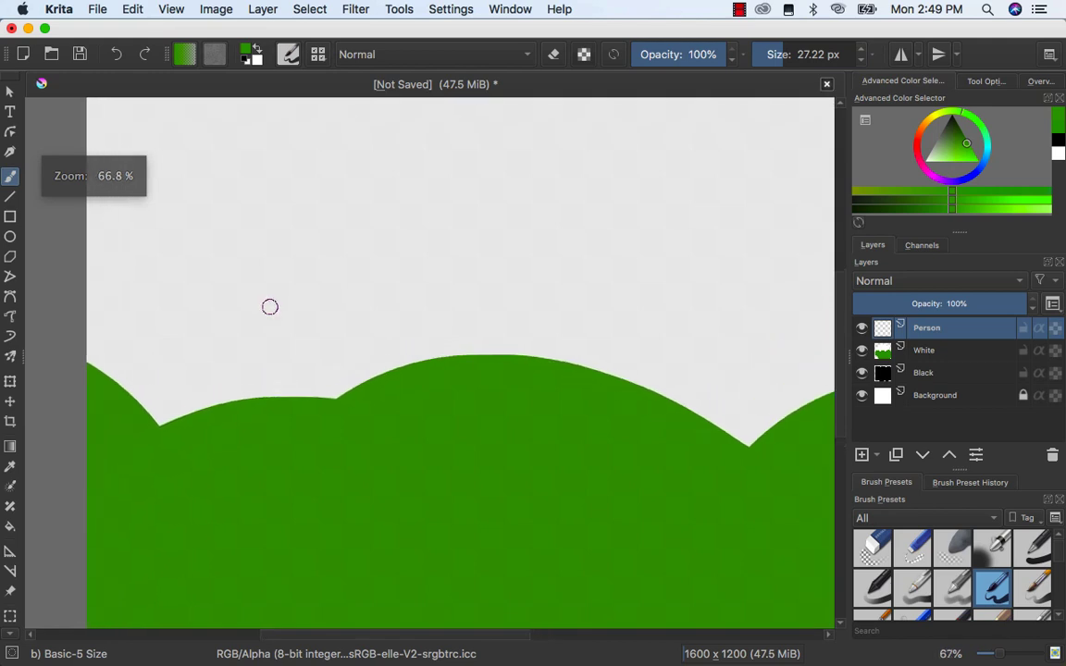
drag(250, 318, 230, 335)
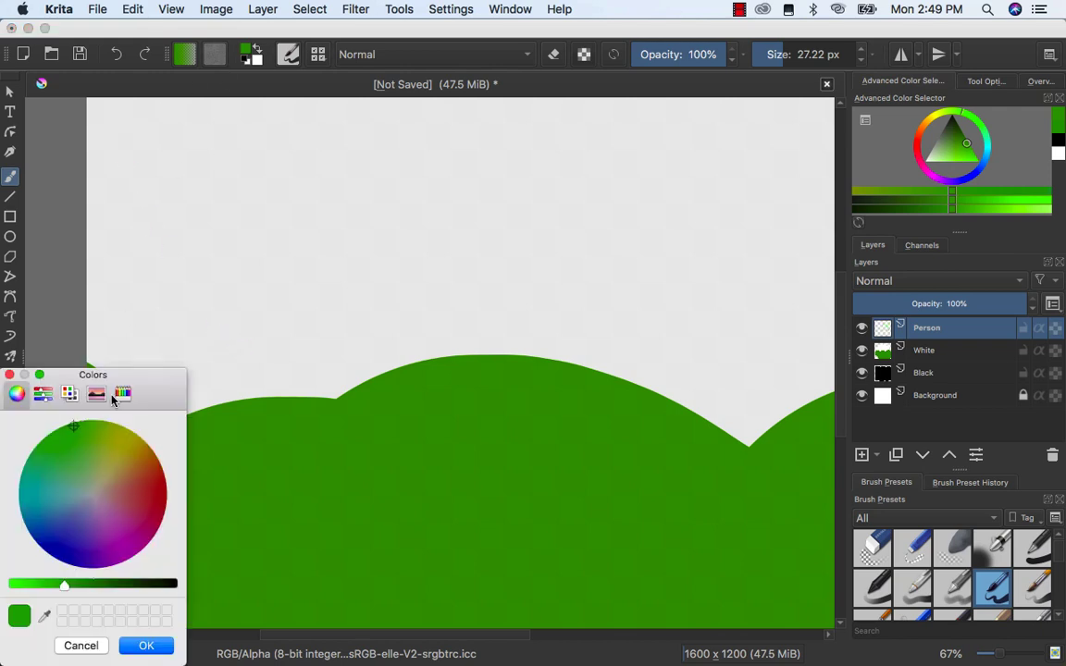
mouse_move(100, 490)
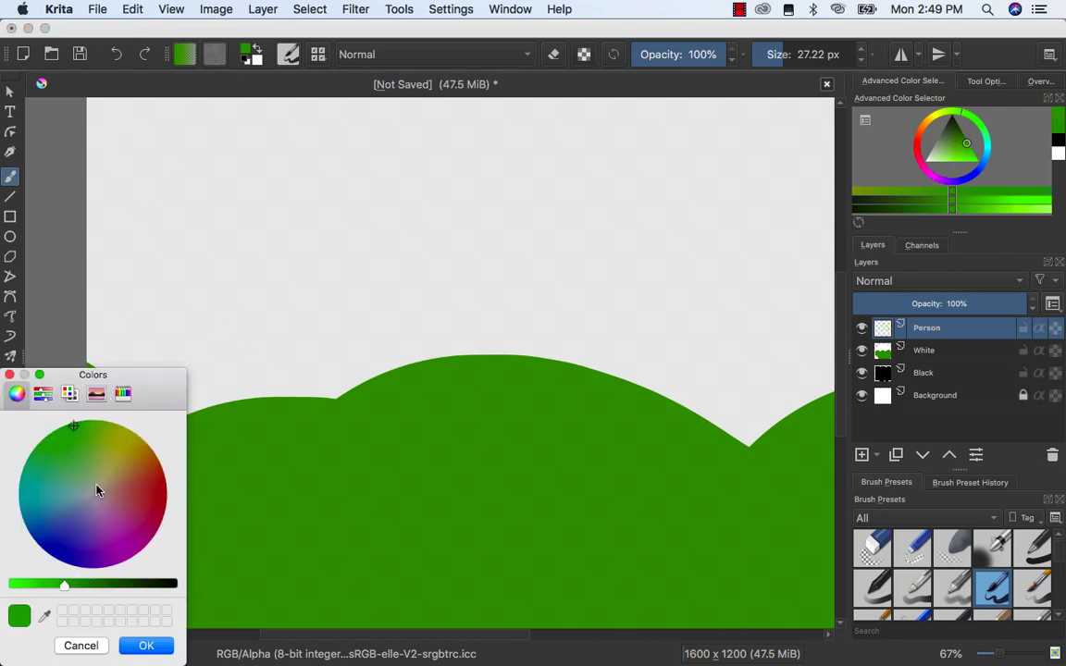
- Set the foreground colour to black in the colour dialog and confirm it
drag(63, 584, 174, 584)
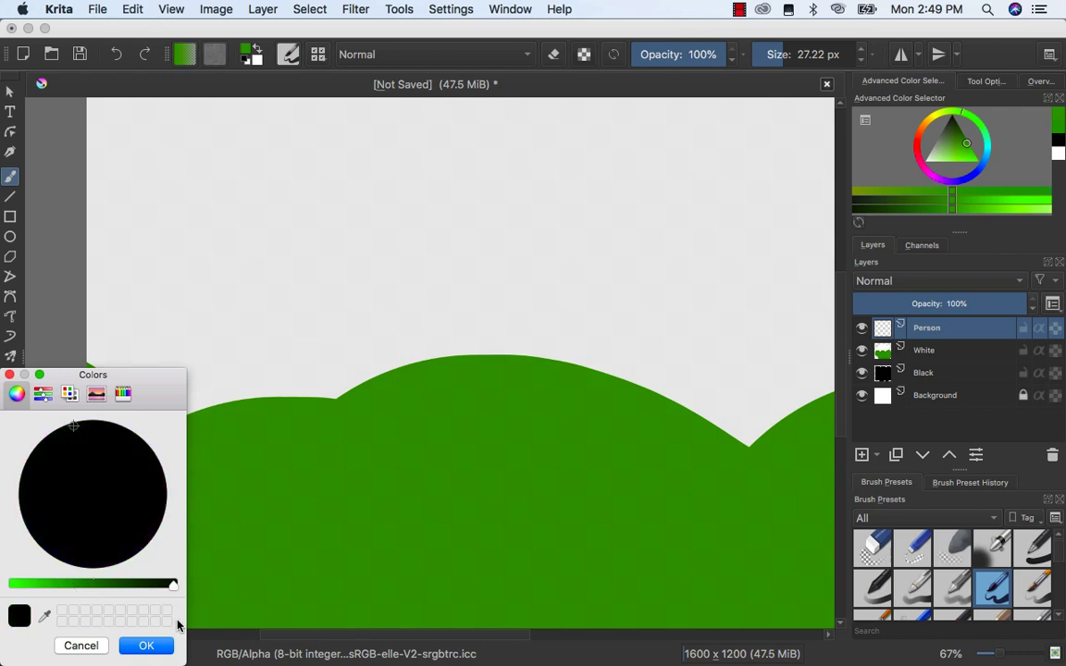
click(141, 644)
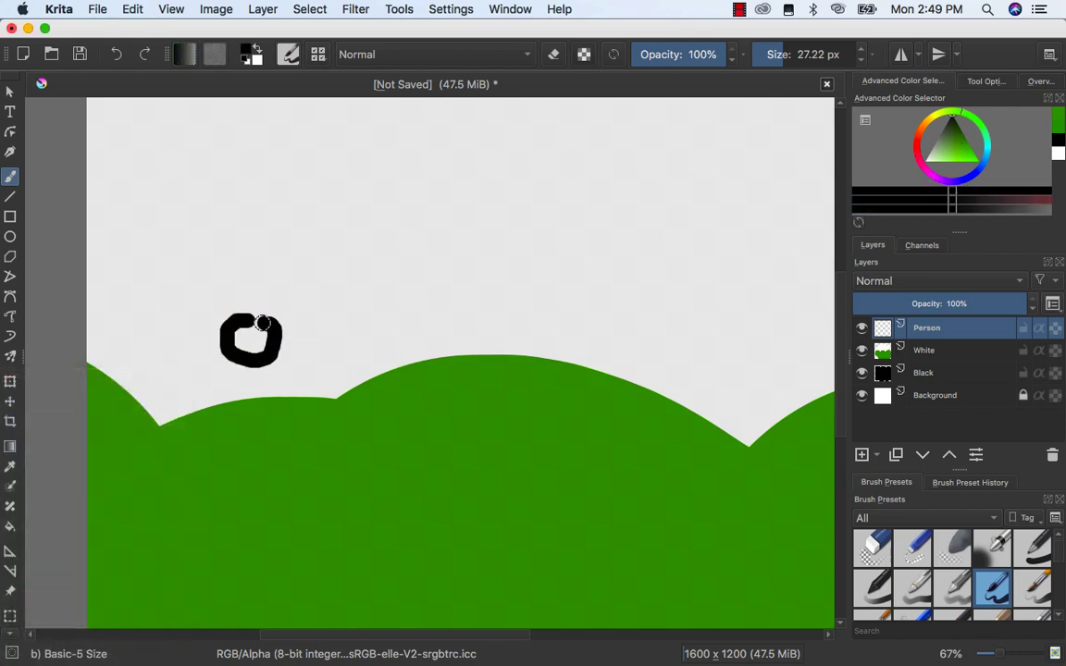
- Paint the stick figure's body, arms, legs and smile in black on the Person layer
drag(263, 324, 246, 372)
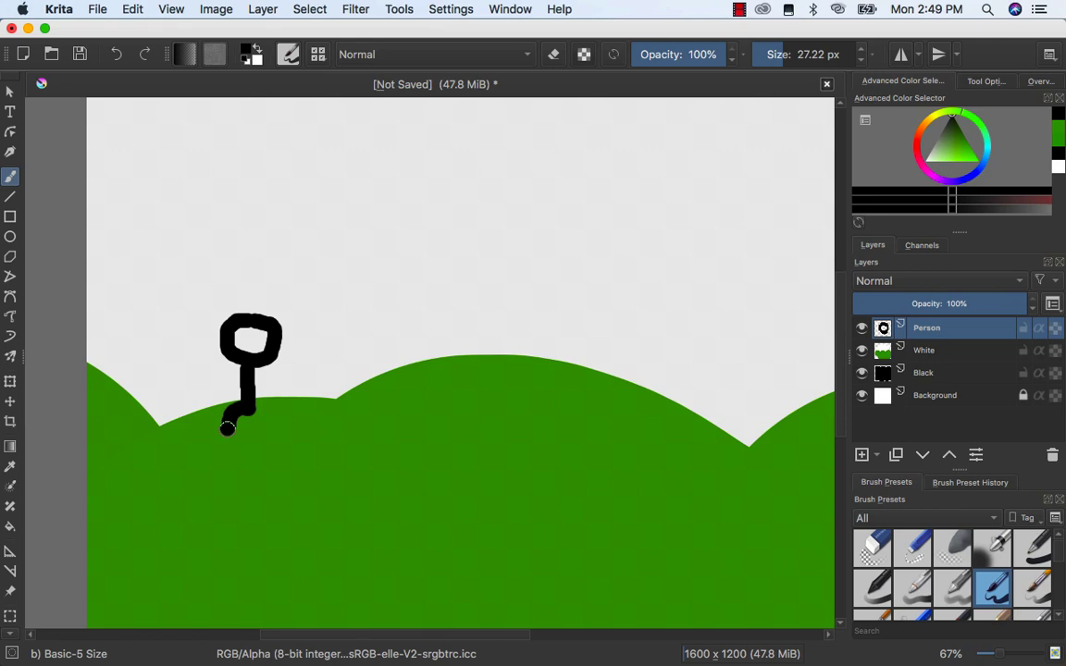
drag(249, 370, 250, 417)
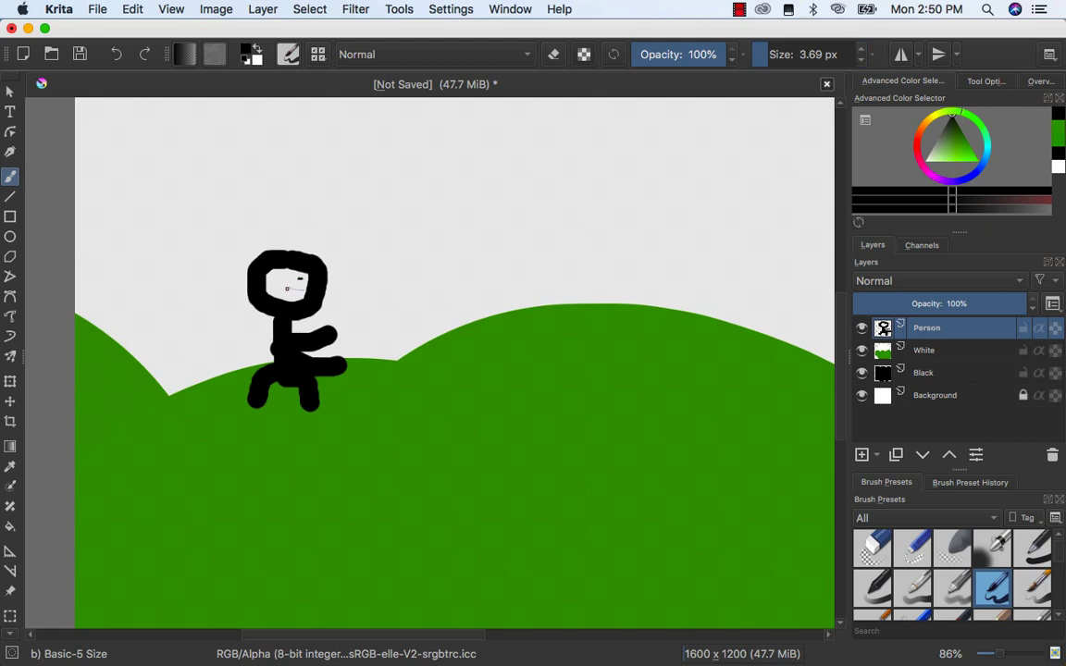
drag(281, 287, 296, 288)
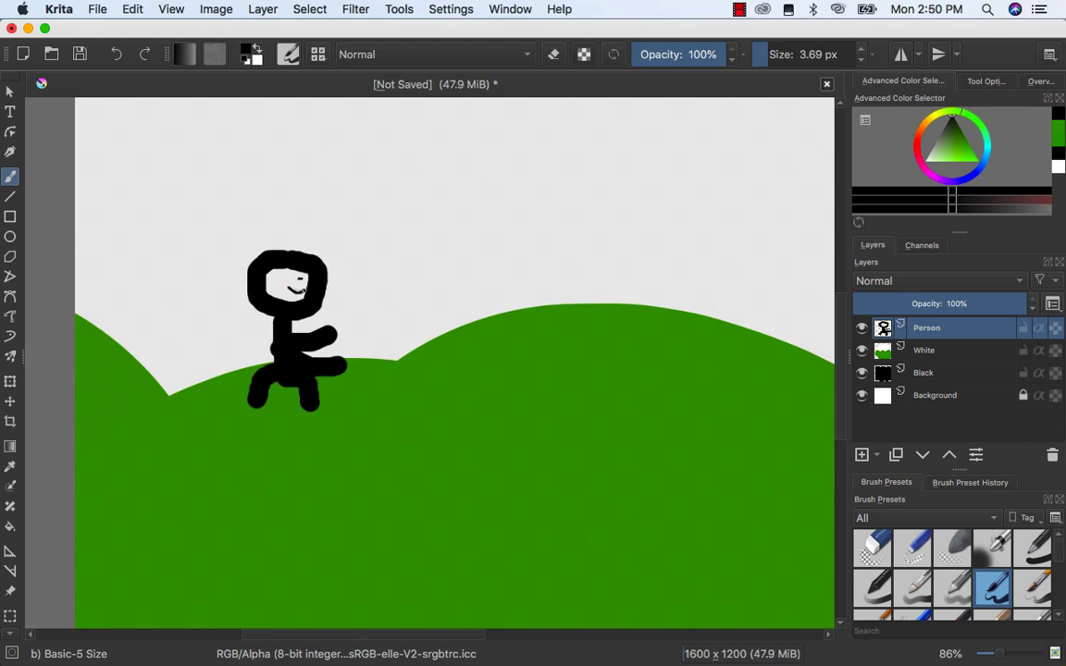
- Set the foreground colour to red in the colour dialog and confirm it
scroll(down, 3)
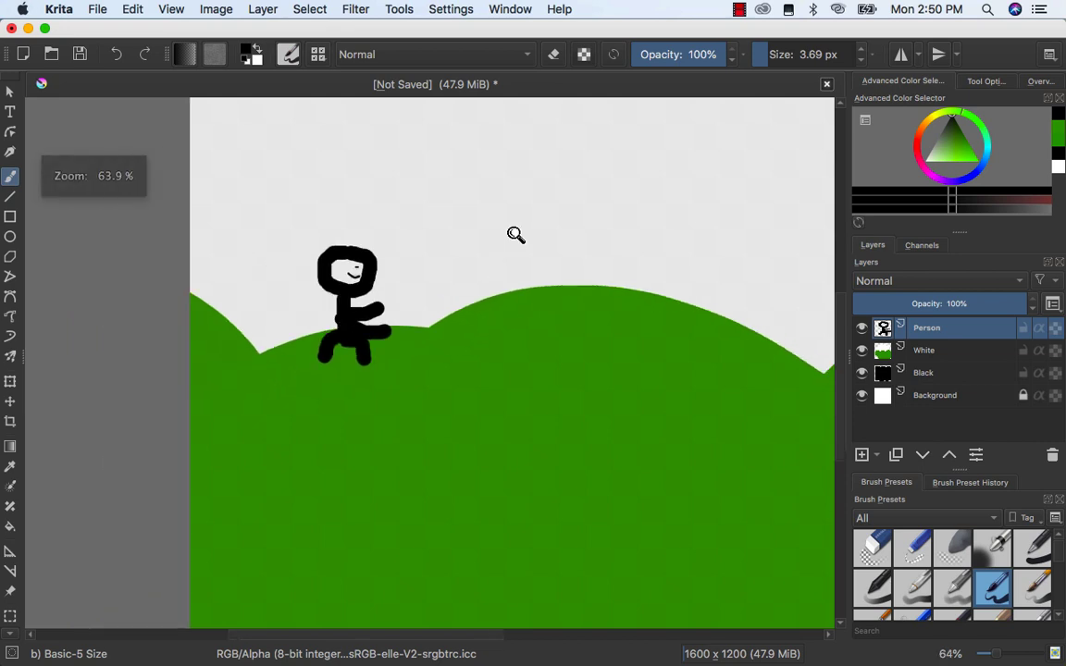
scroll(down, 3)
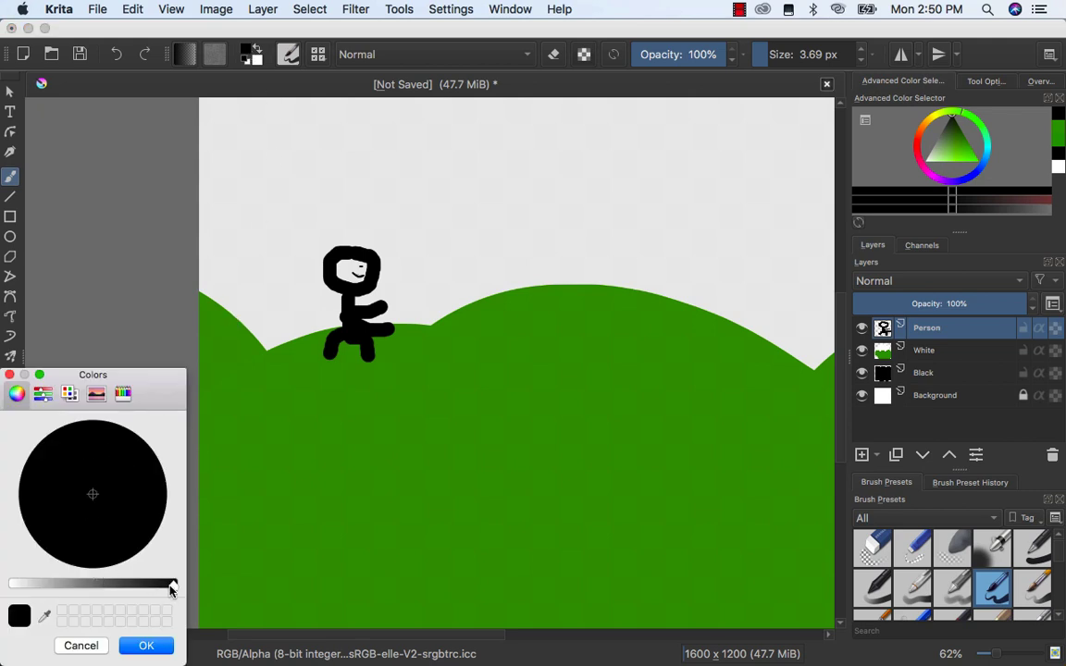
drag(171, 583, 54, 583)
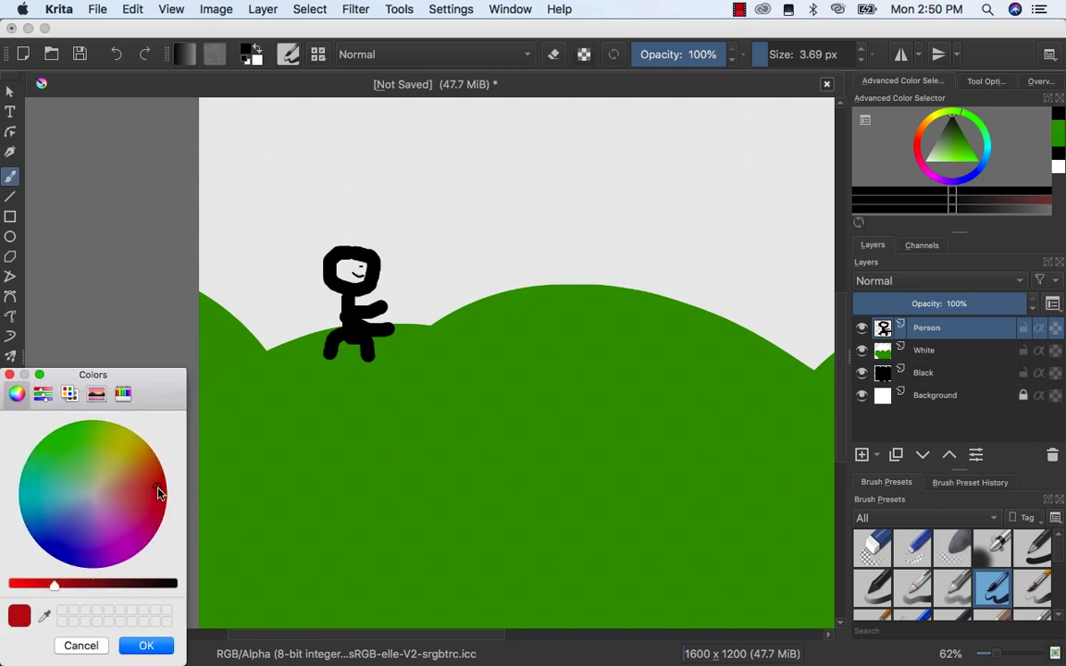
mouse_move(766, 58)
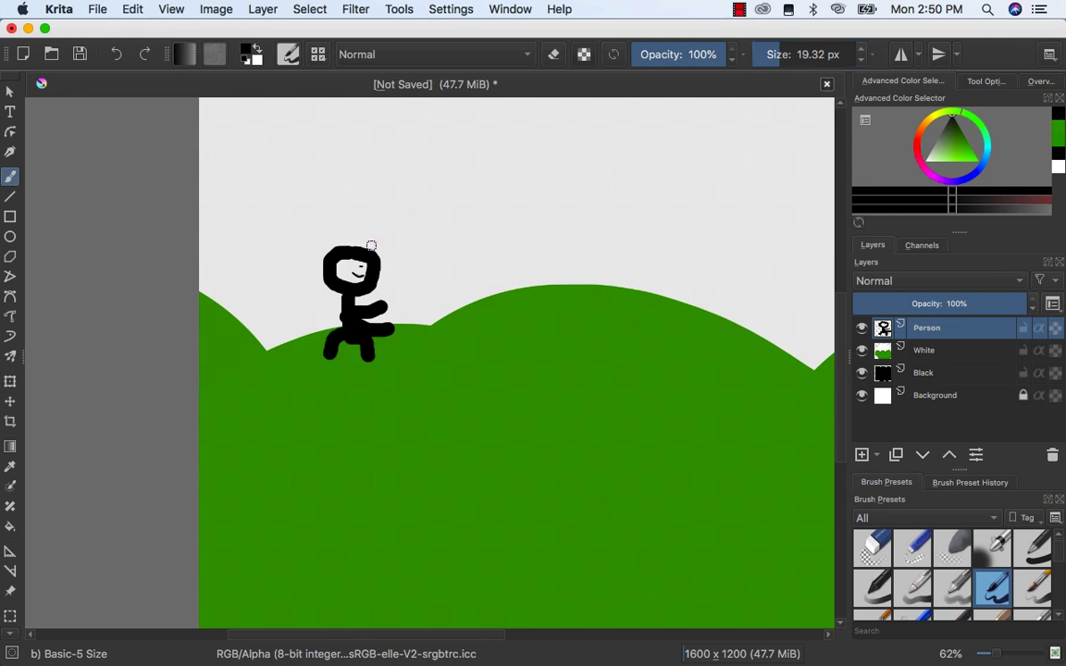
mouse_move(389, 233)
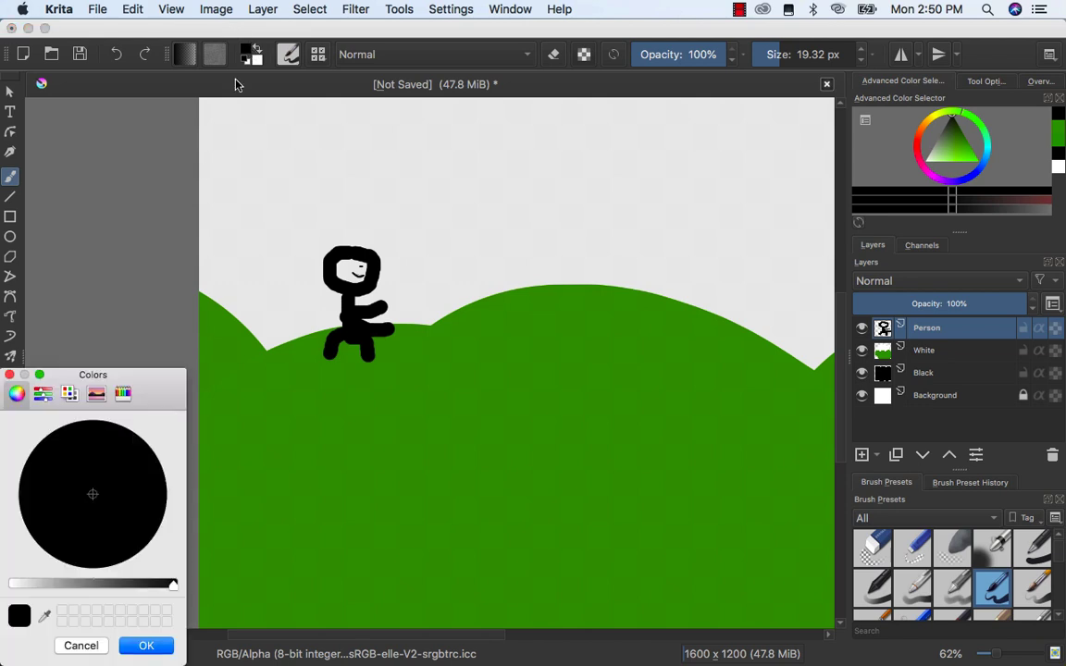
drag(171, 585, 70, 585)
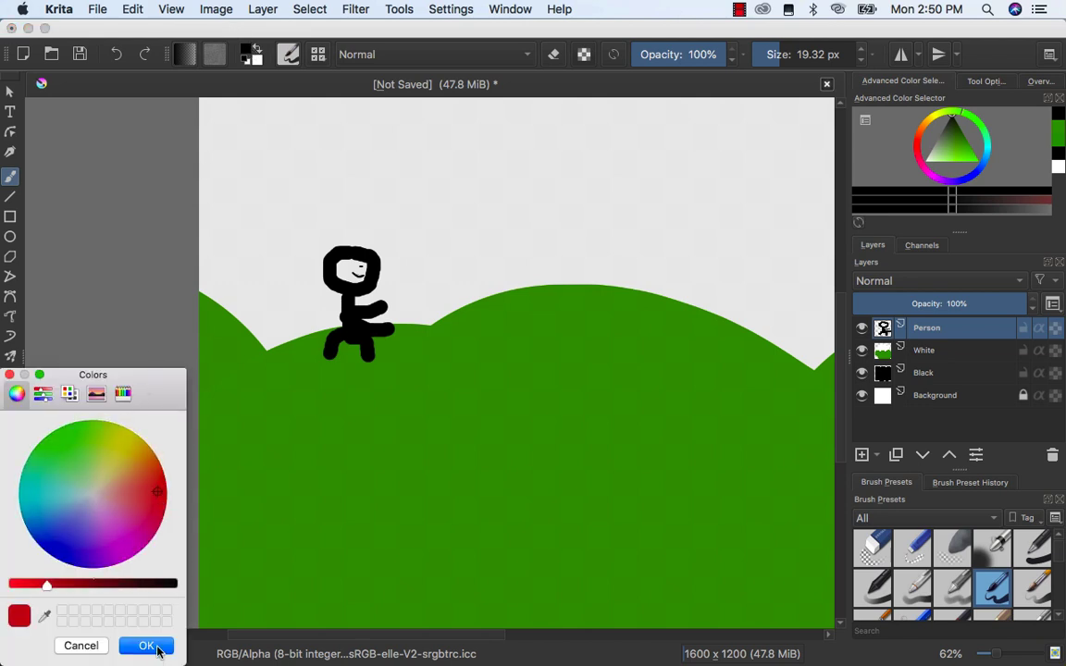
click(144, 645)
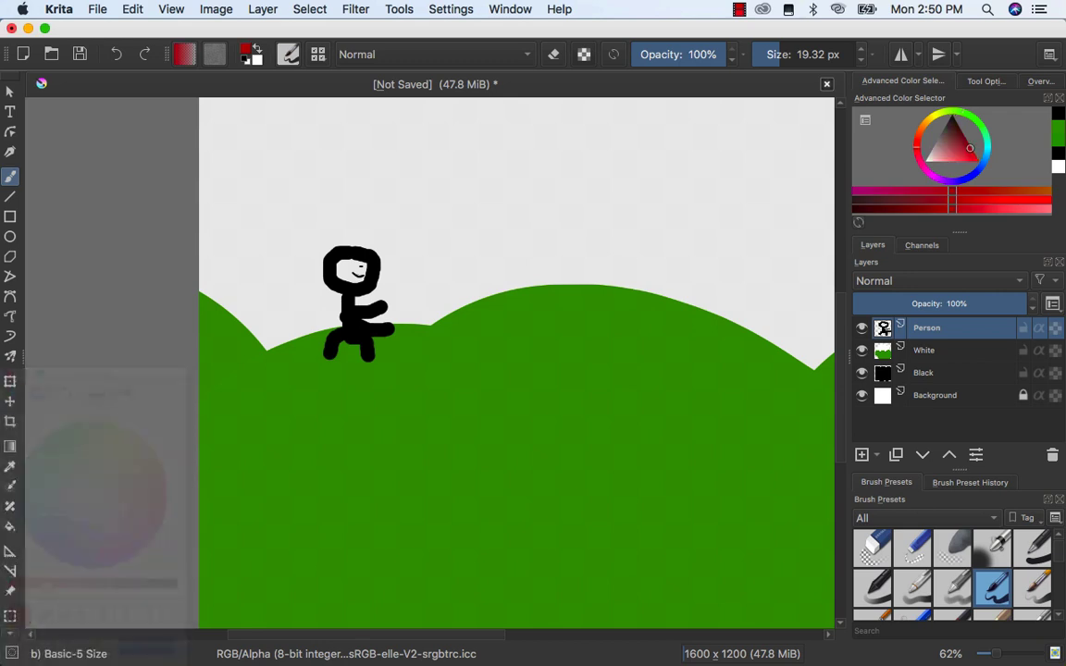
- Paint a red cap with its brim on the stick figure's head
drag(370, 250, 393, 248)
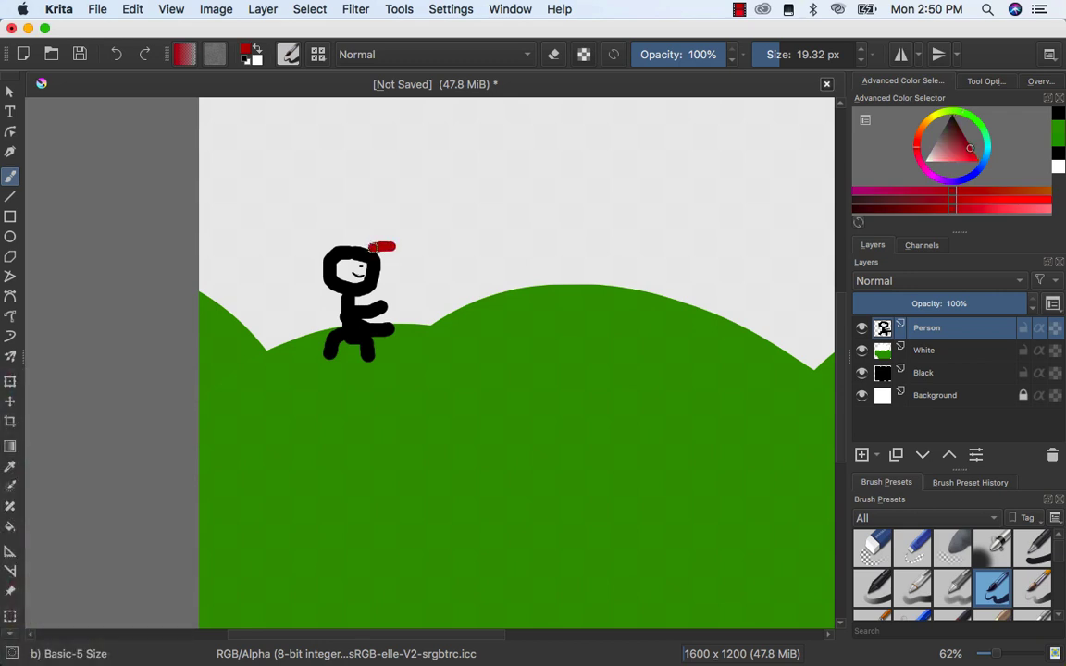
drag(380, 244, 337, 222)
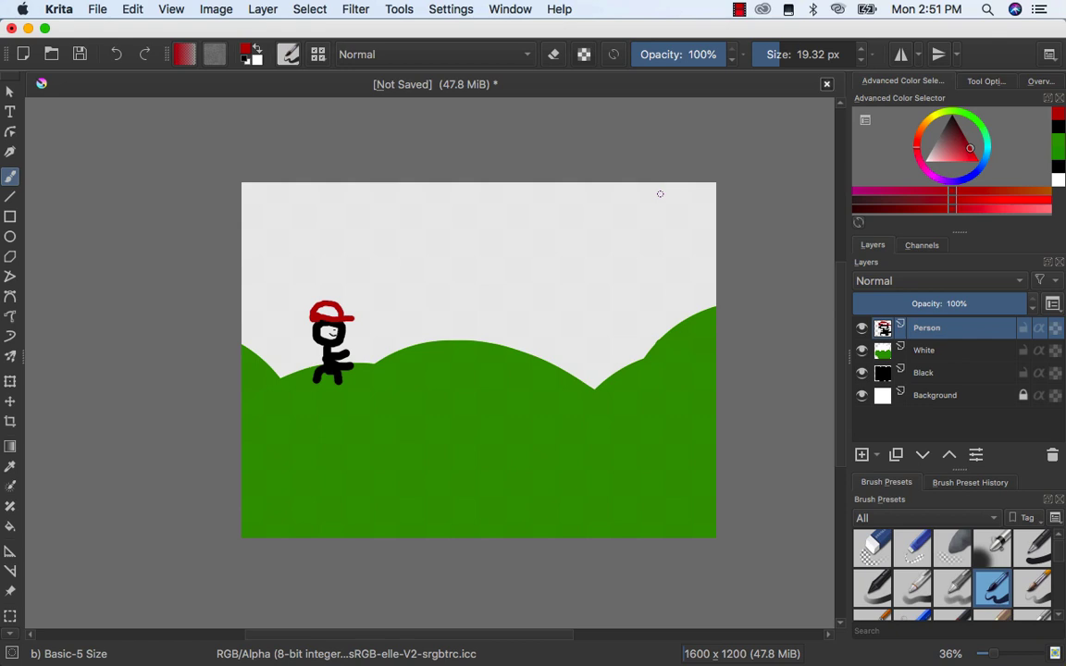
mouse_move(746, 329)
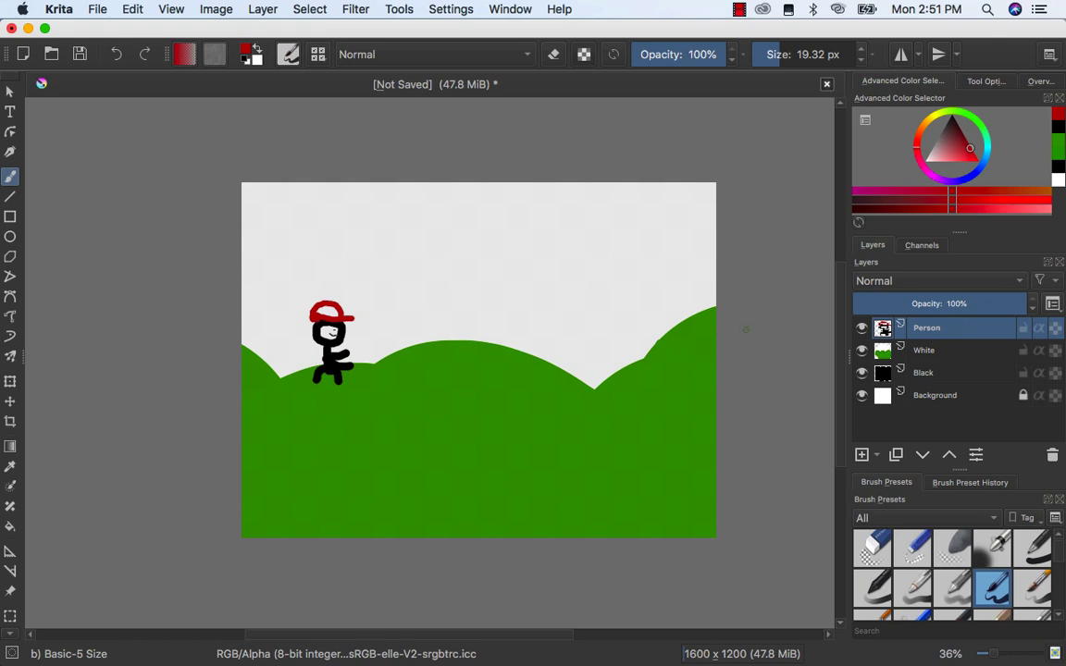